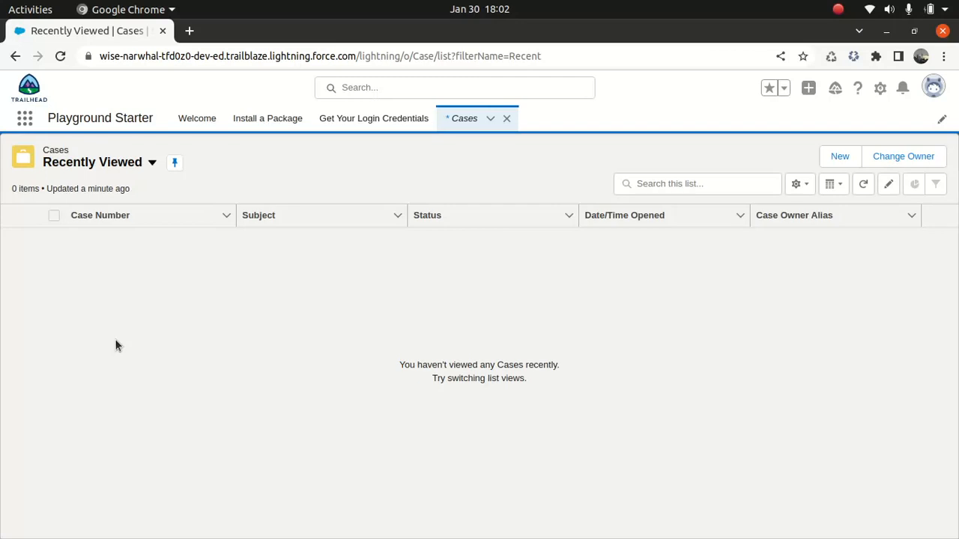
mouse_move(231, 159)
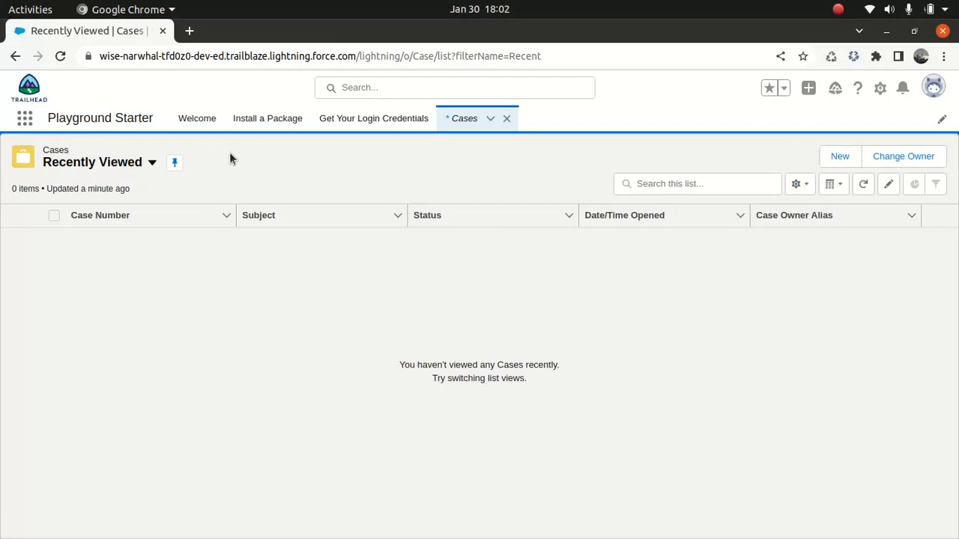
Step: Bring up a blank New Case form from the Cases list view
click(152, 162)
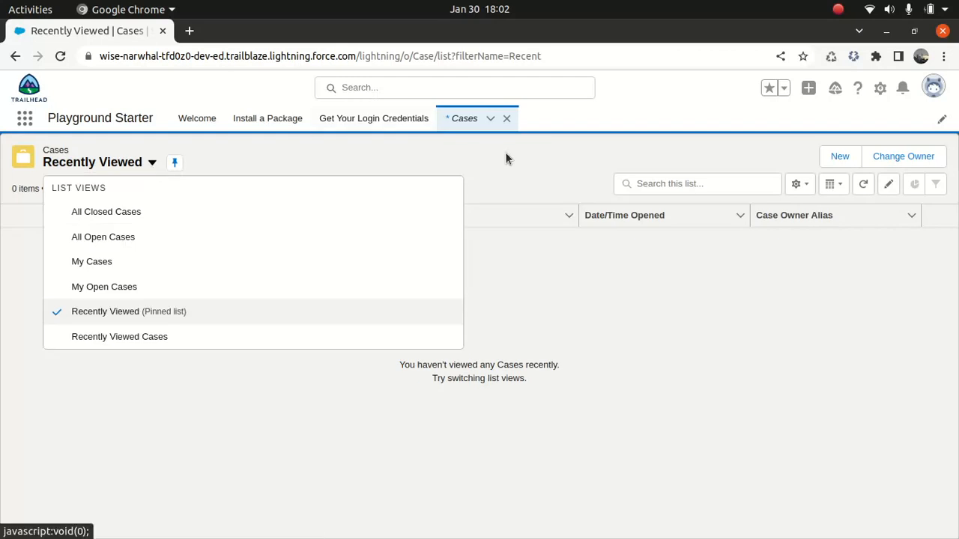
click(839, 157)
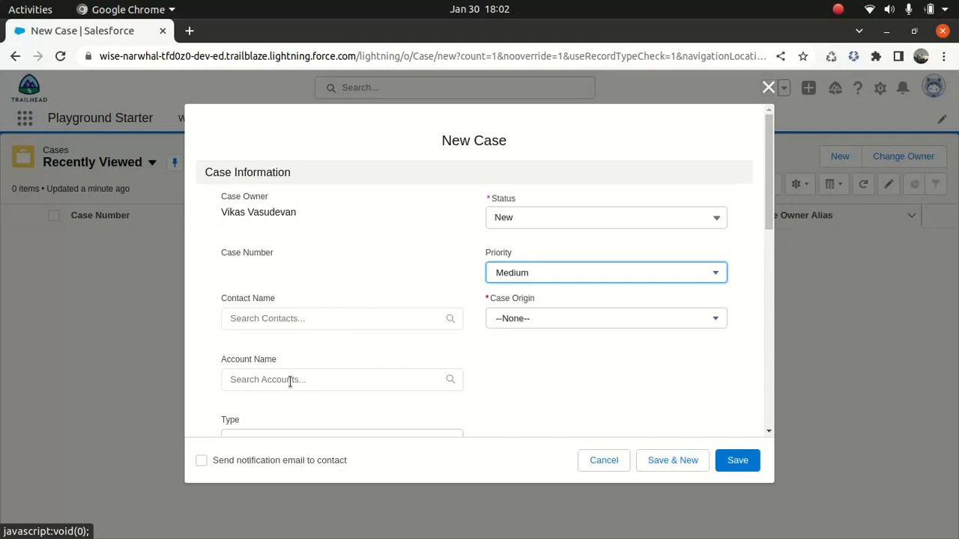
Step: Create a new account from the Account Name lookup and name it 'Dummy account'
click(341, 379)
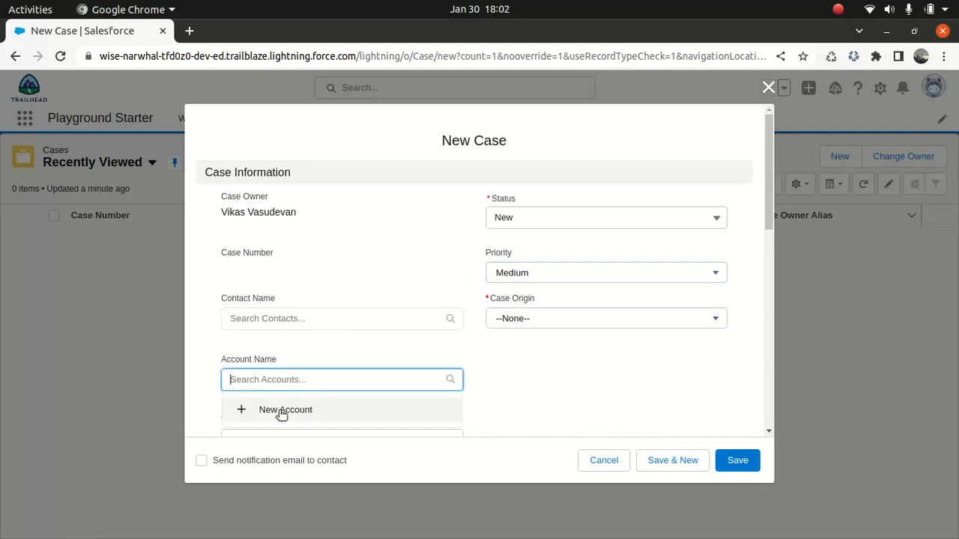
click(284, 411)
text(DU)
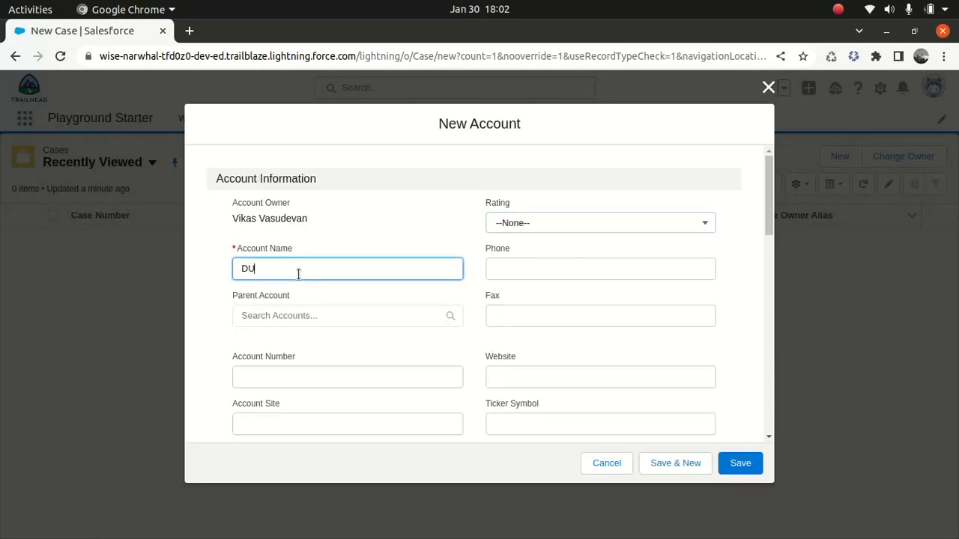
key(BackSpace)
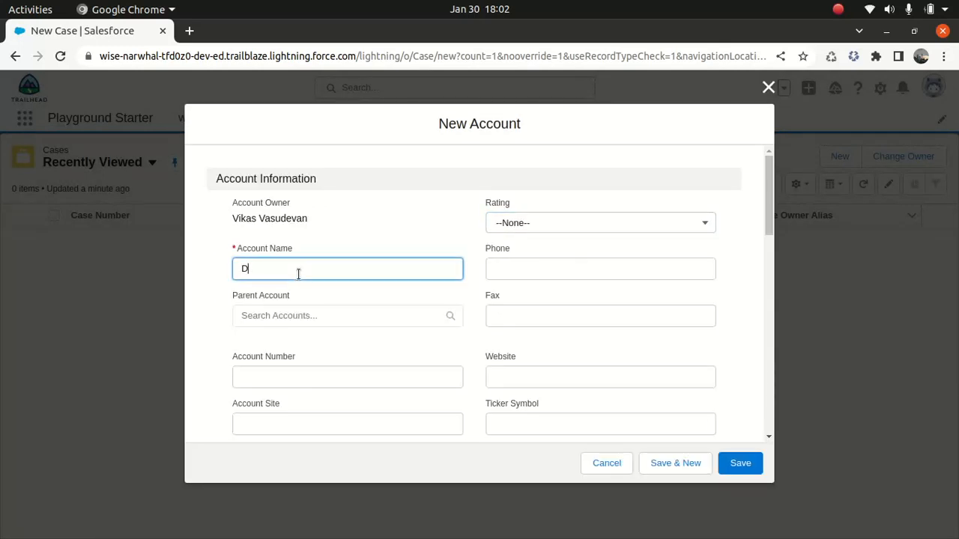
text(ummy acc)
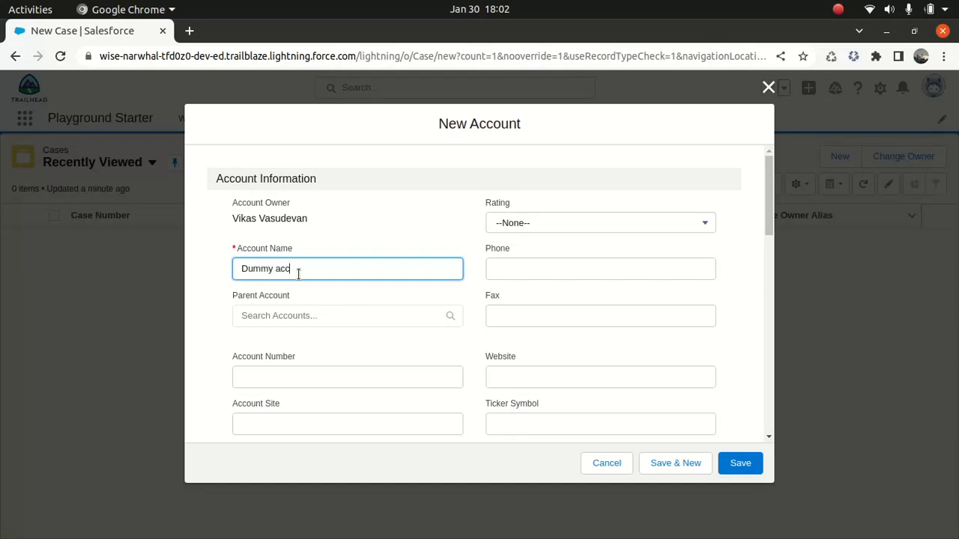
text(ount)
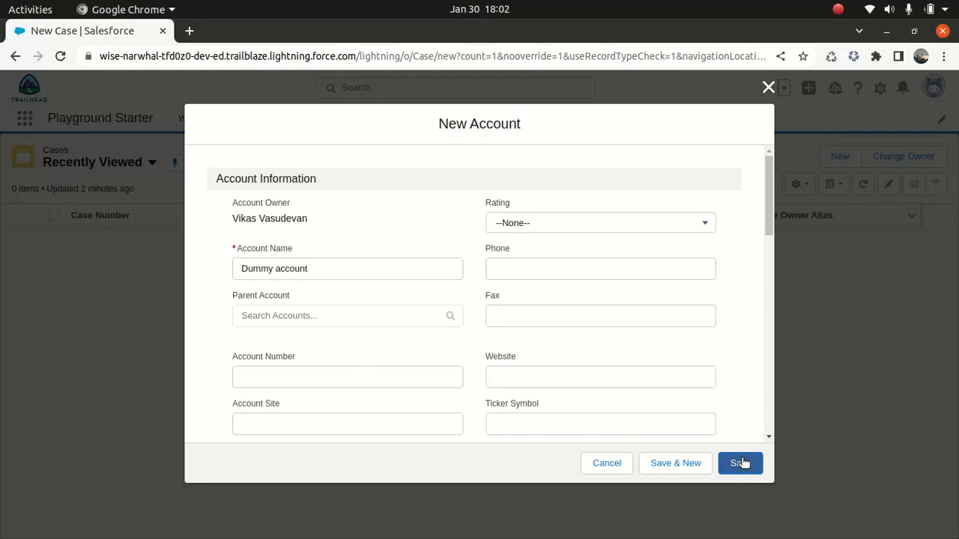
Step: Save Dummy account onto the case and choose its Case Origin
click(740, 463)
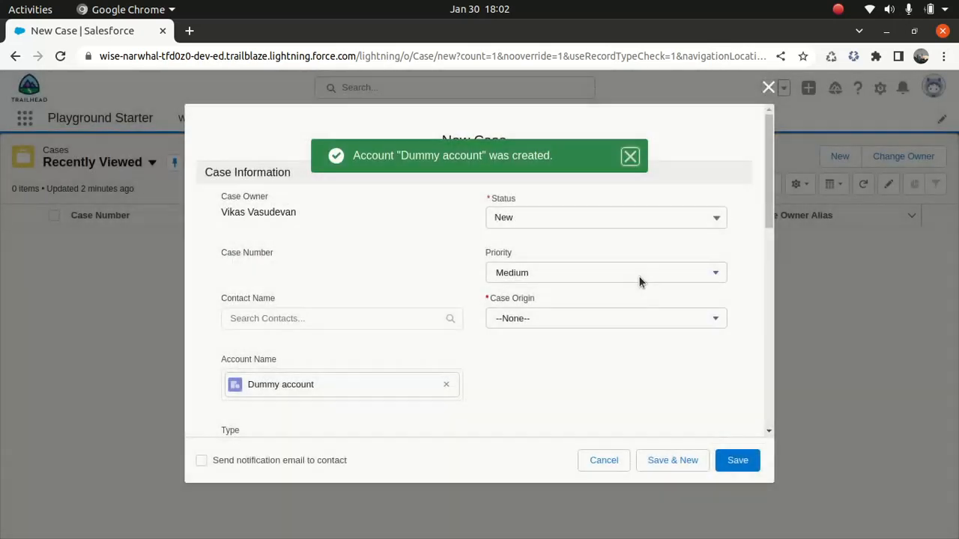
click(341, 383)
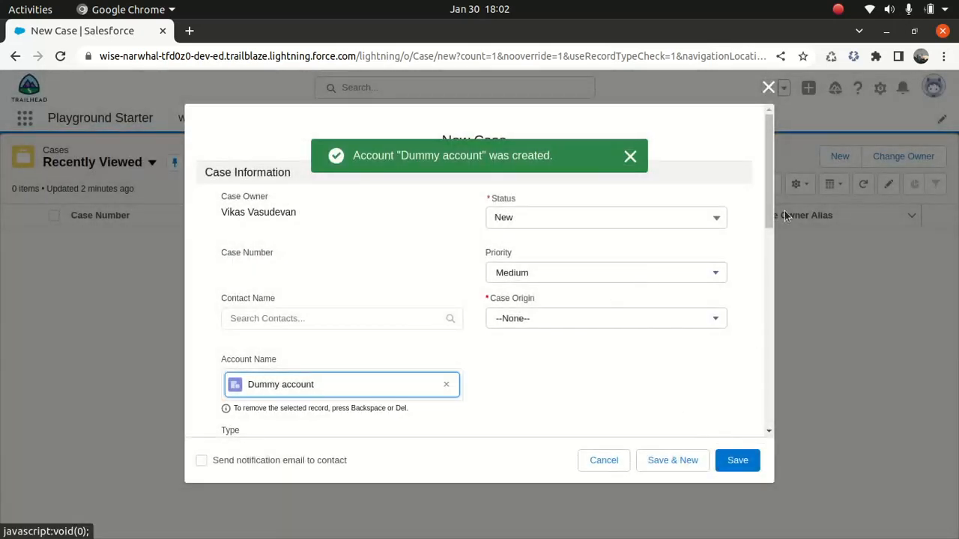
click(605, 318)
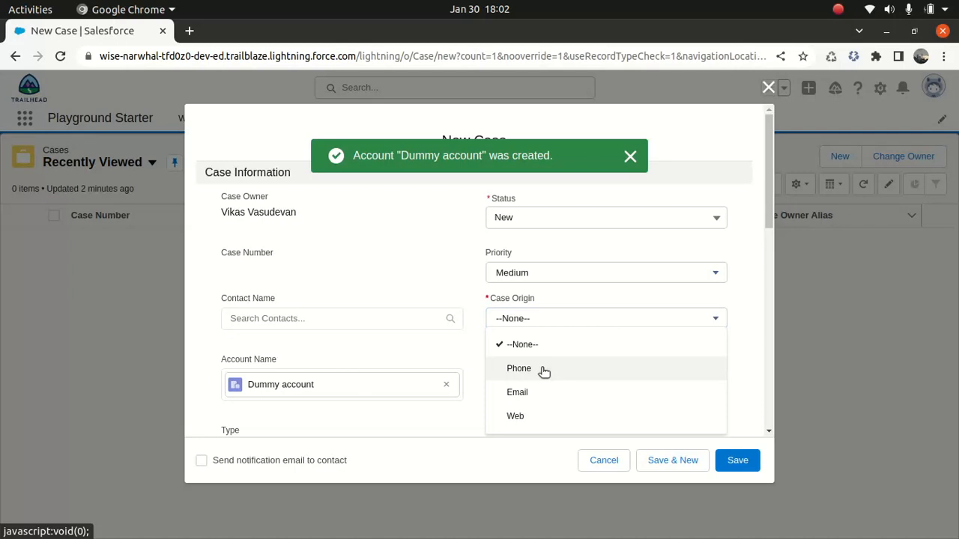
scroll(down, 3)
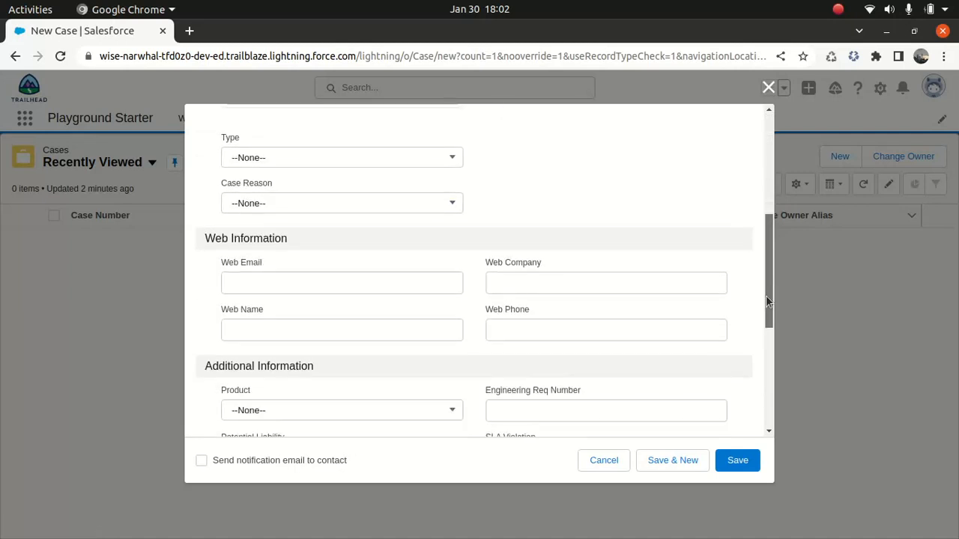
scroll(down, 3)
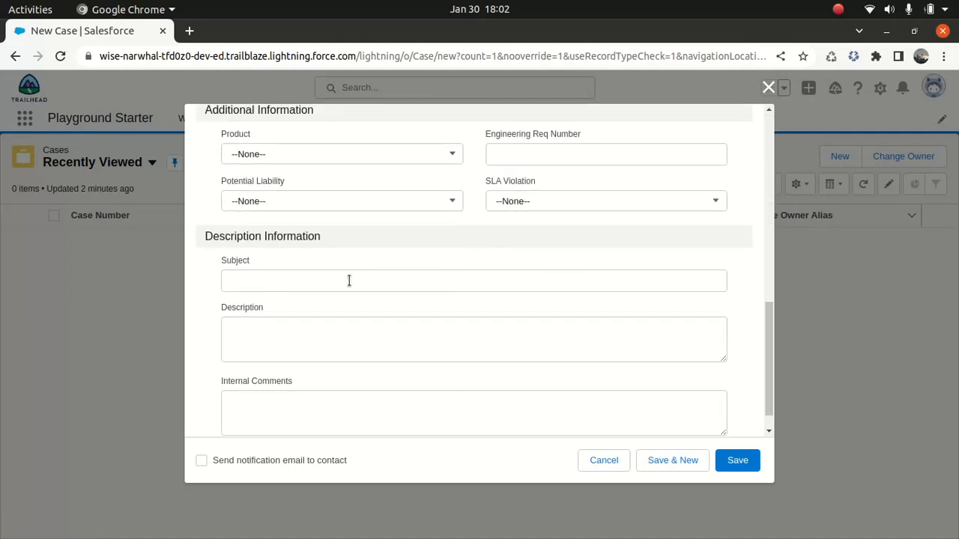
Step: Enter the subject 'Licence for Solar panel installation'
text(Can we)
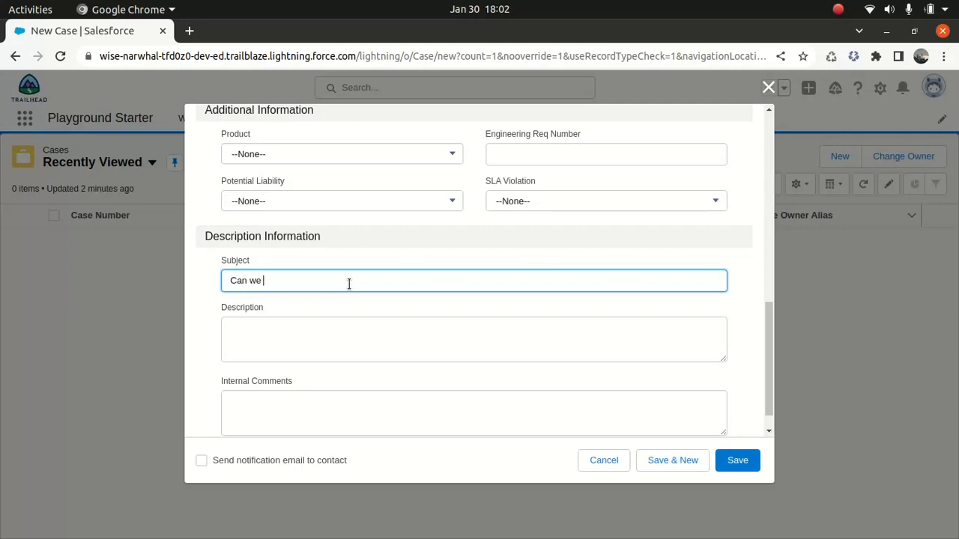
key(BackSpace)
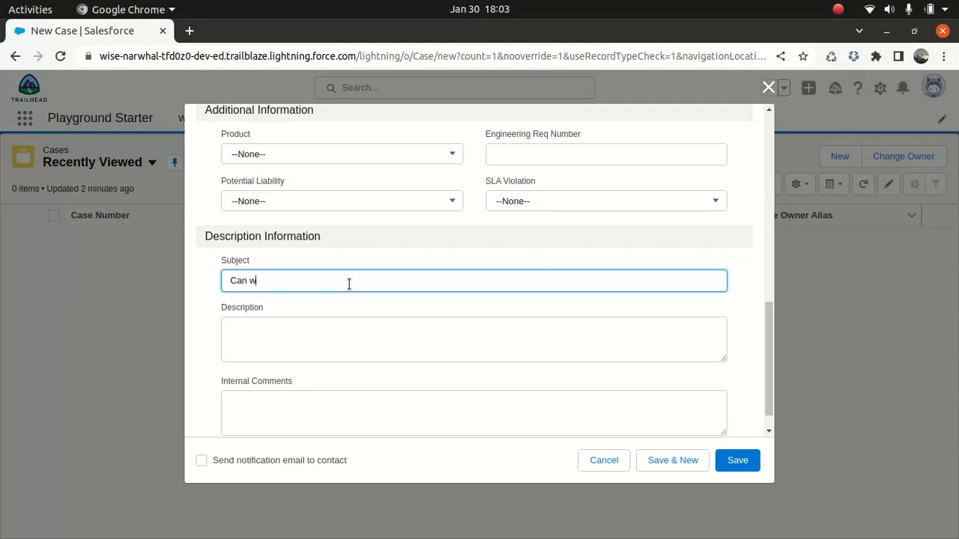
text(L)
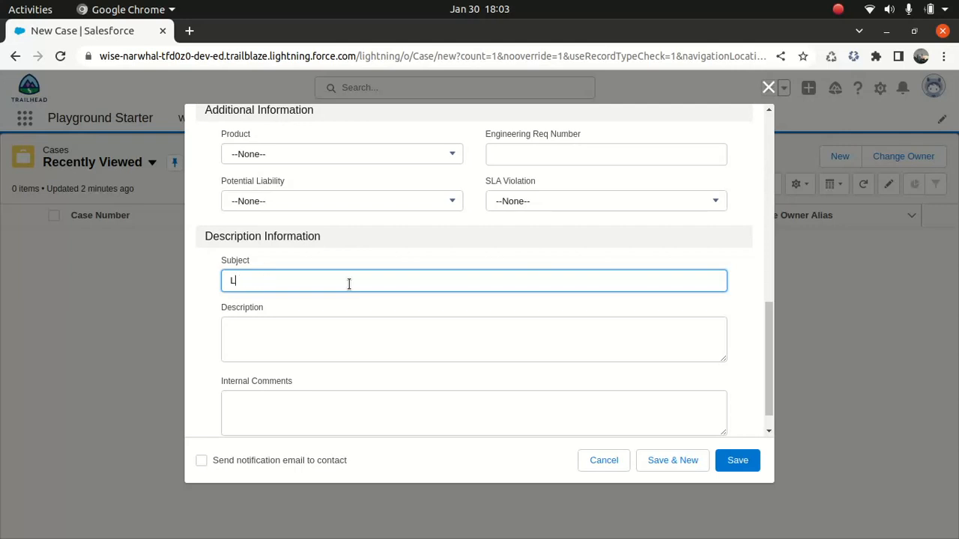
text(icence for S)
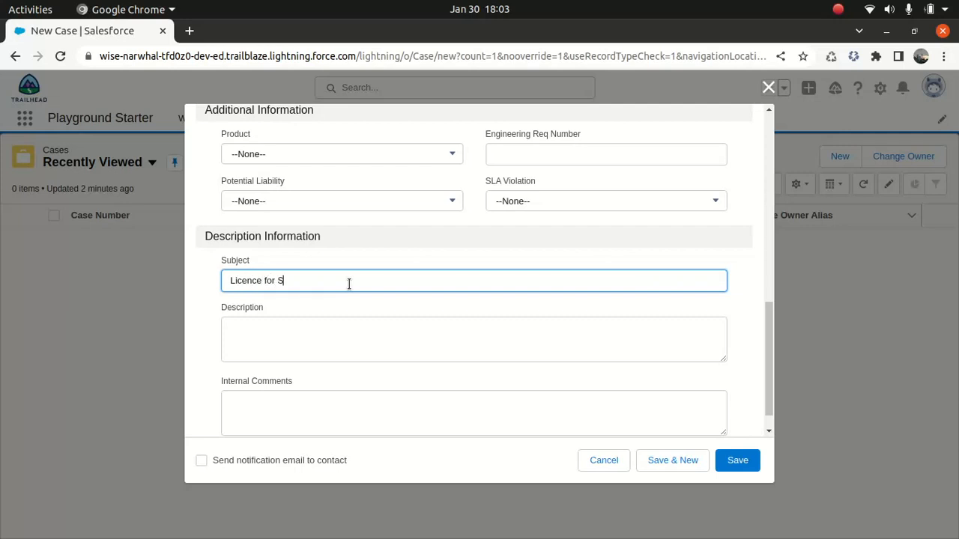
text(olar pann)
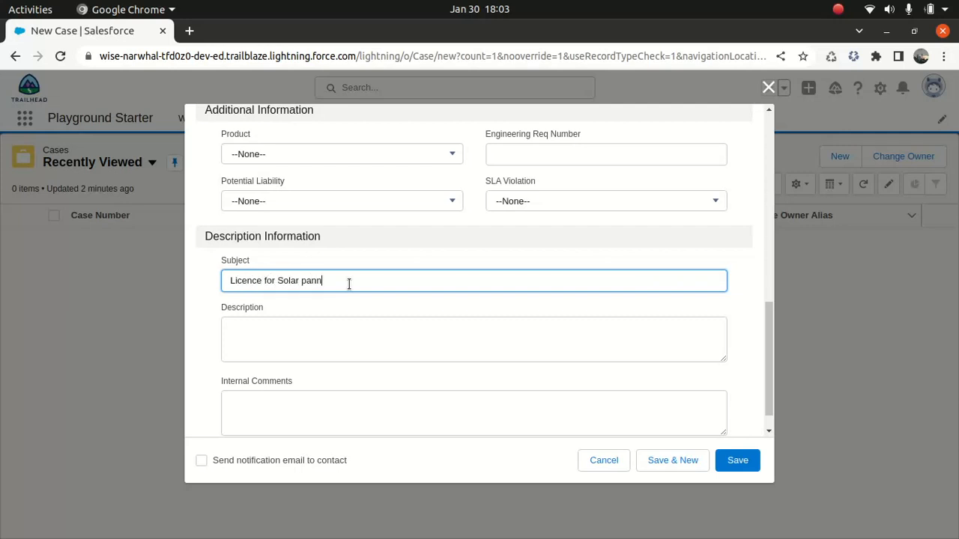
text(el installation)
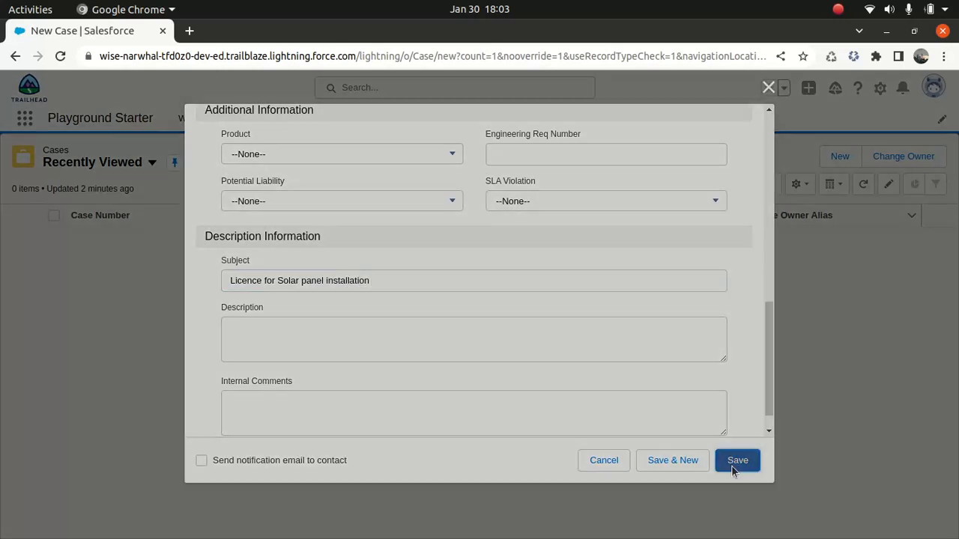
Step: Save the case, creating record 00001026 'Licence for Solar panel installation'
click(737, 460)
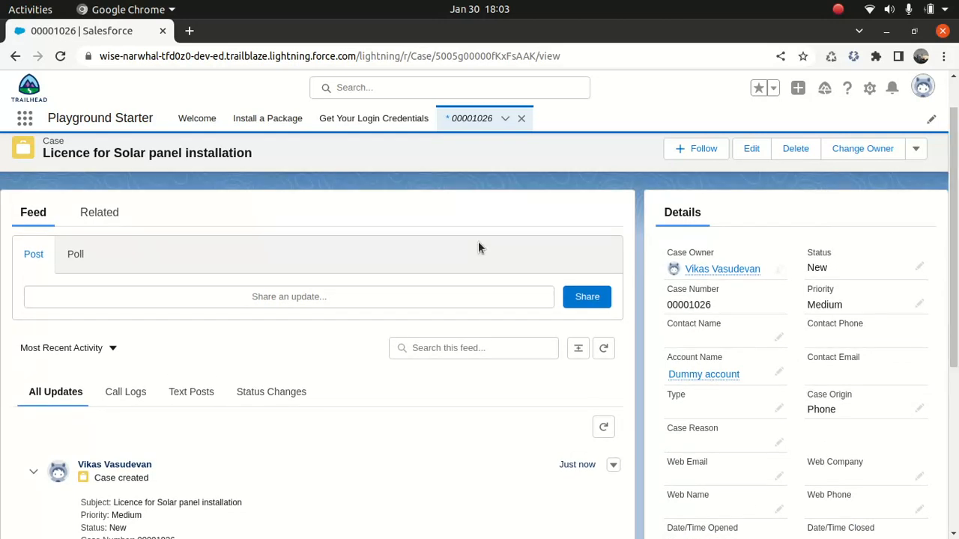
scroll(down, 3)
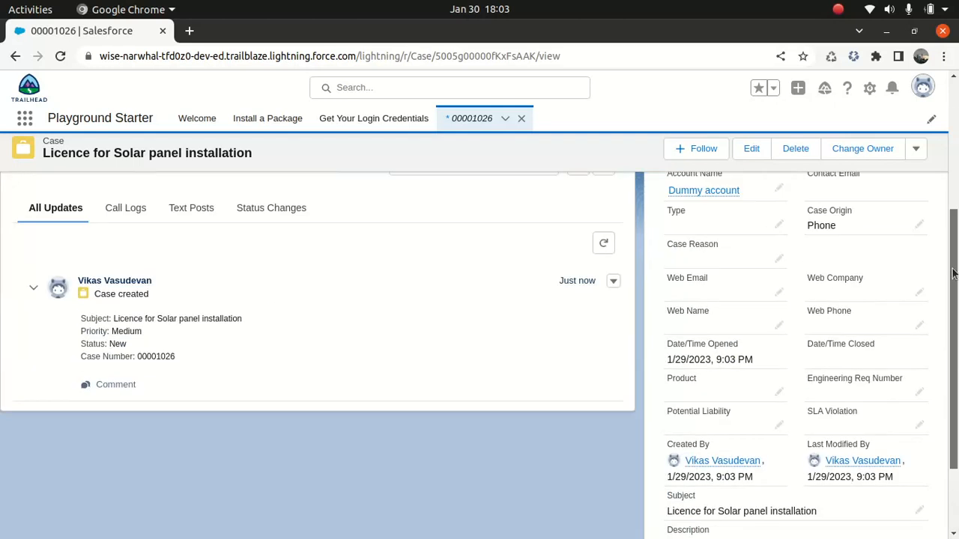
scroll(up, 3)
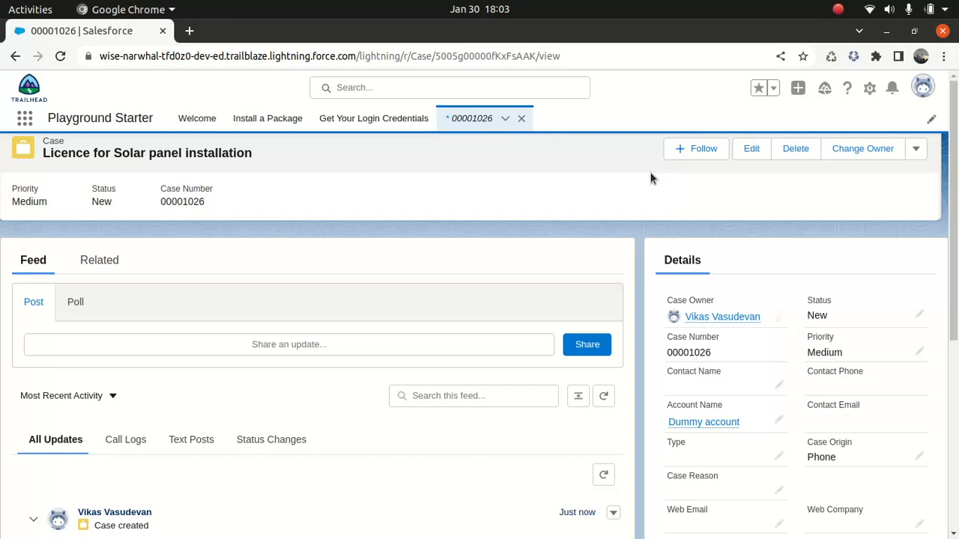
mouse_move(416, 159)
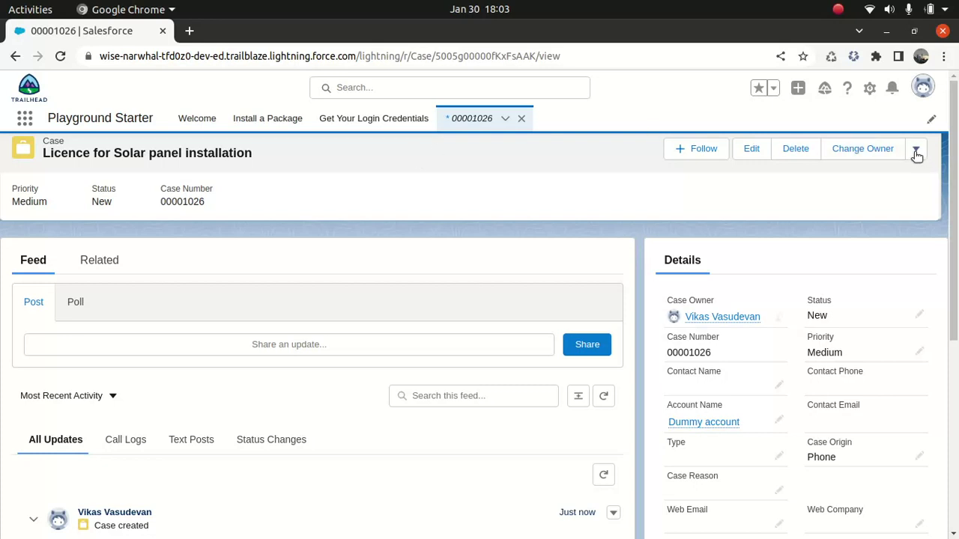
Step: Edit the case record page and add the Knowledge component to the right column below Details
click(915, 149)
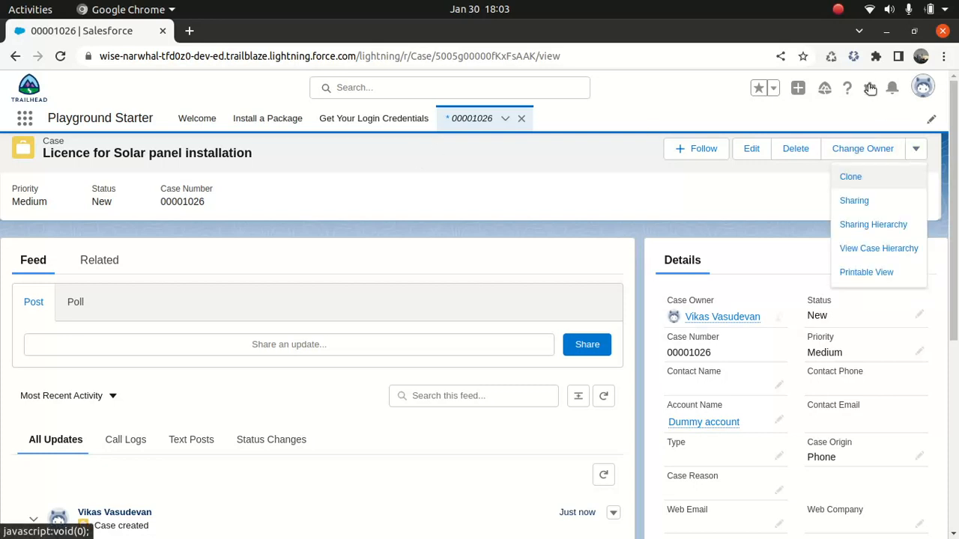
click(868, 87)
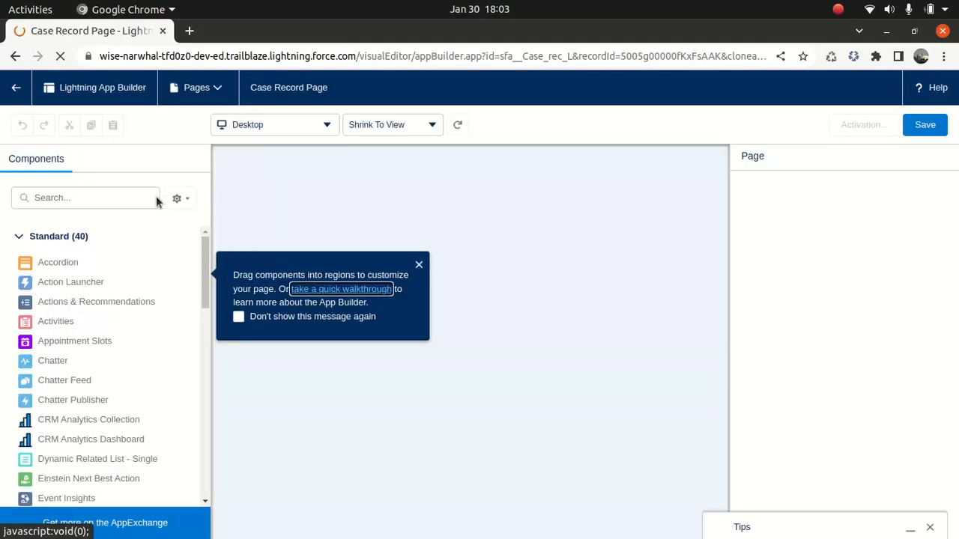
text(knd)
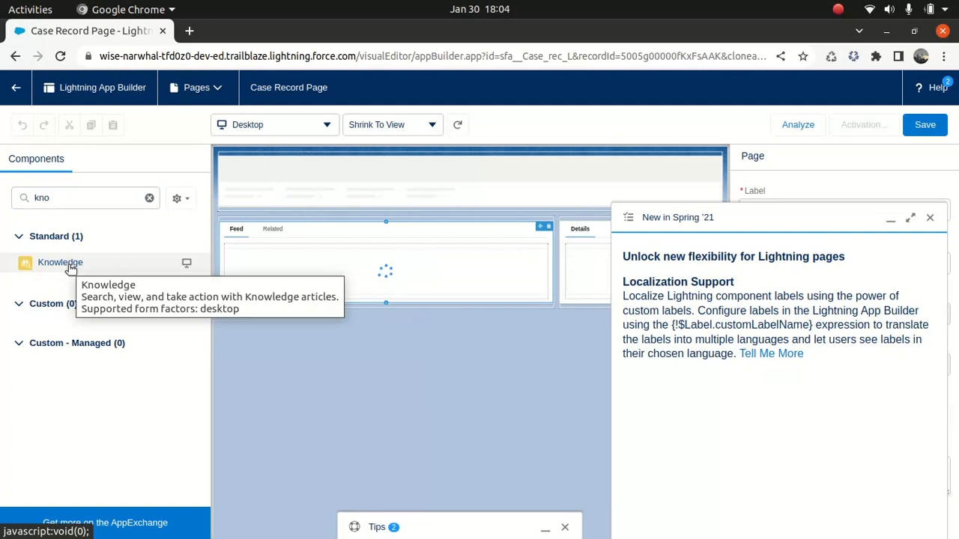
click(928, 217)
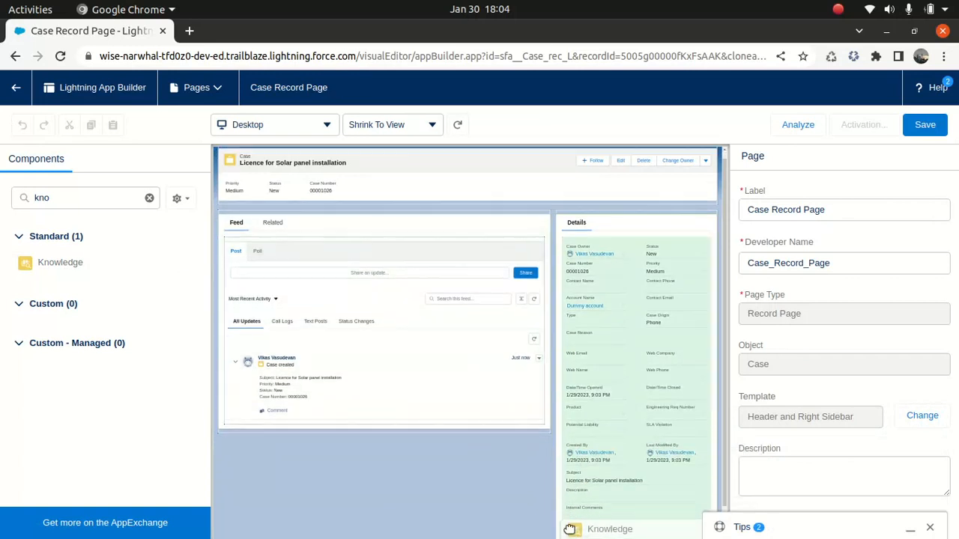
scroll(down, 3)
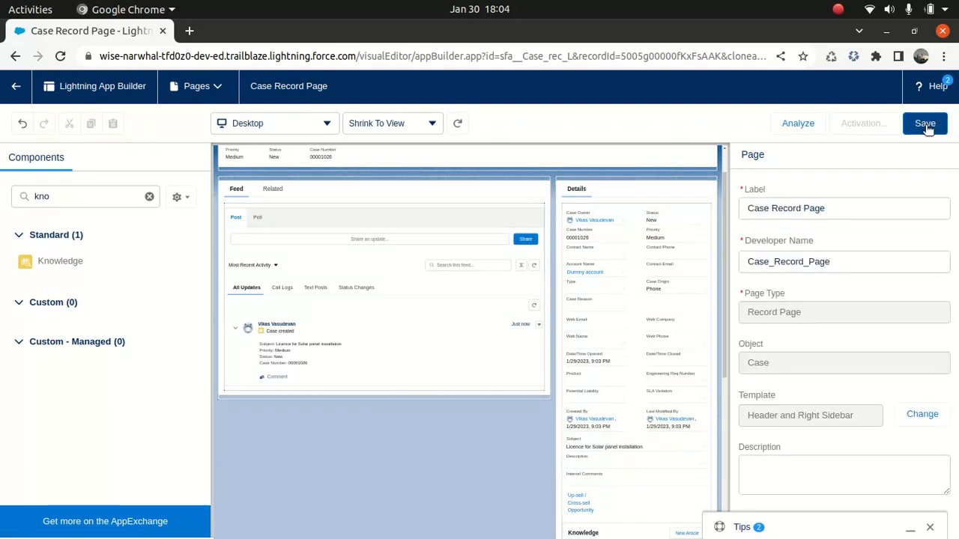
Step: Save and activate the page as org default for desktop and phone
click(924, 123)
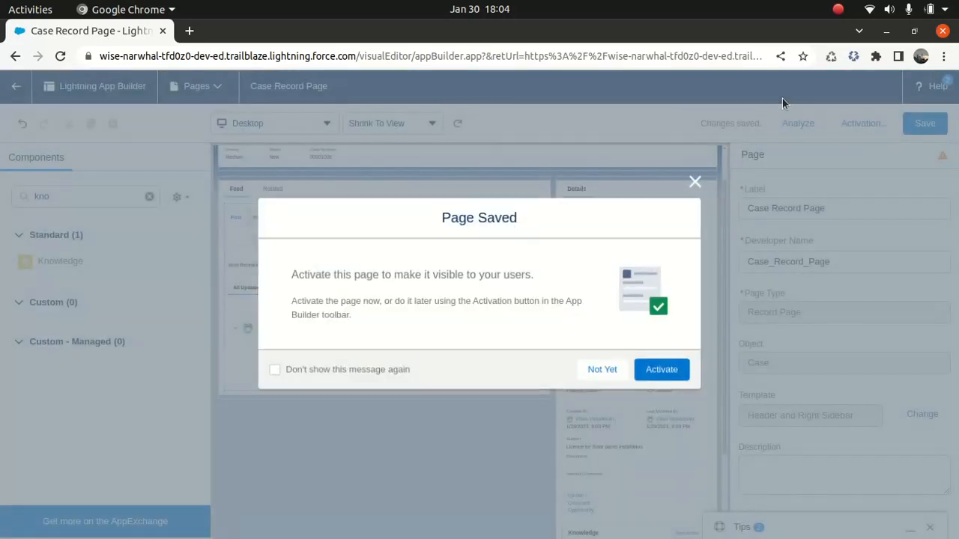
click(602, 368)
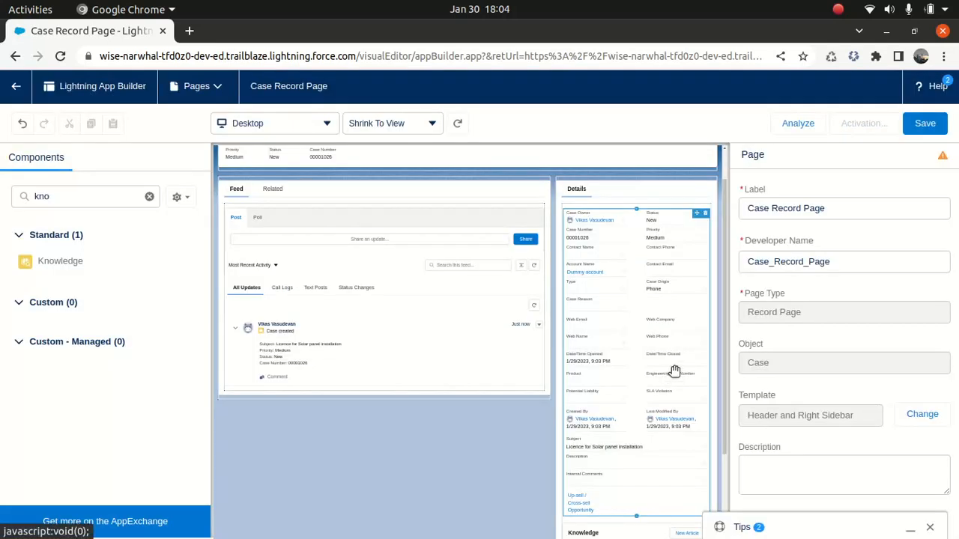
click(863, 123)
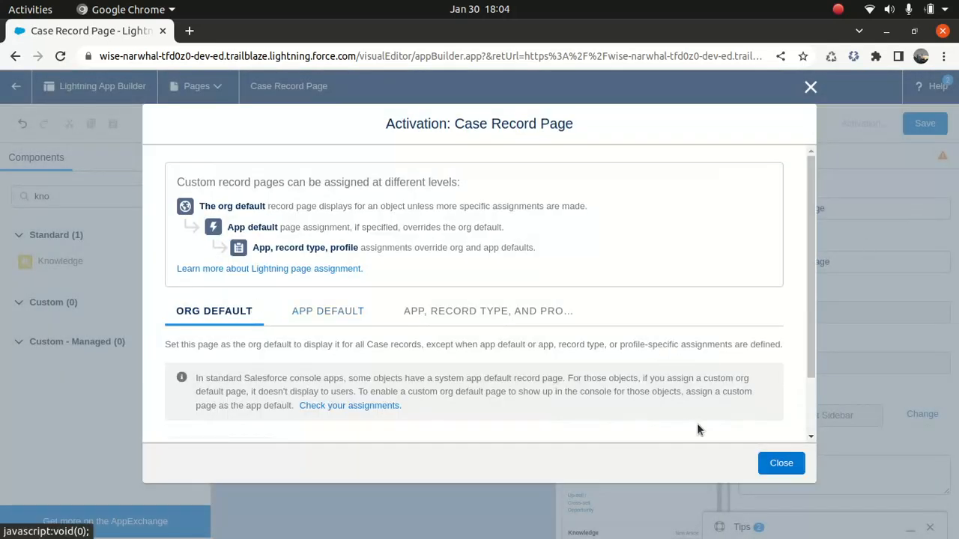
click(327, 310)
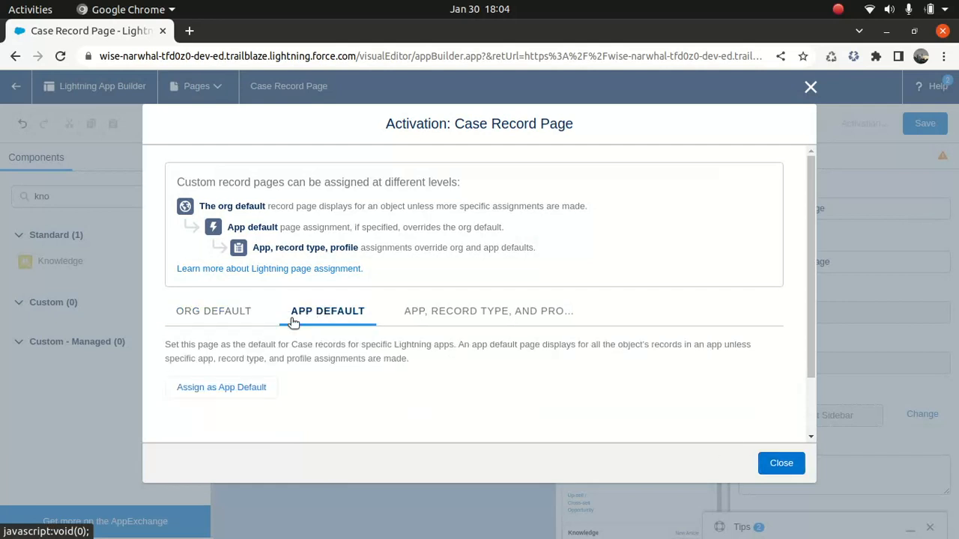
click(212, 311)
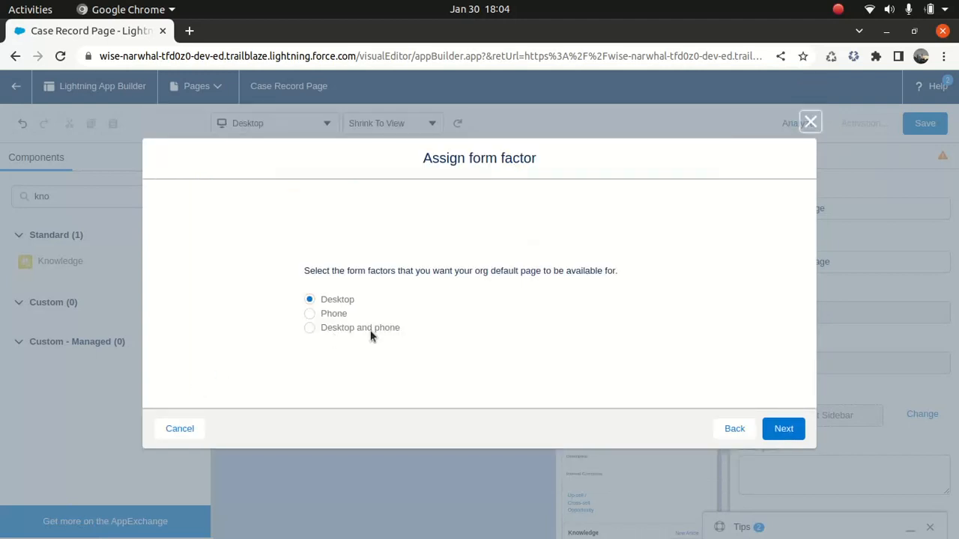
mouse_move(252, 328)
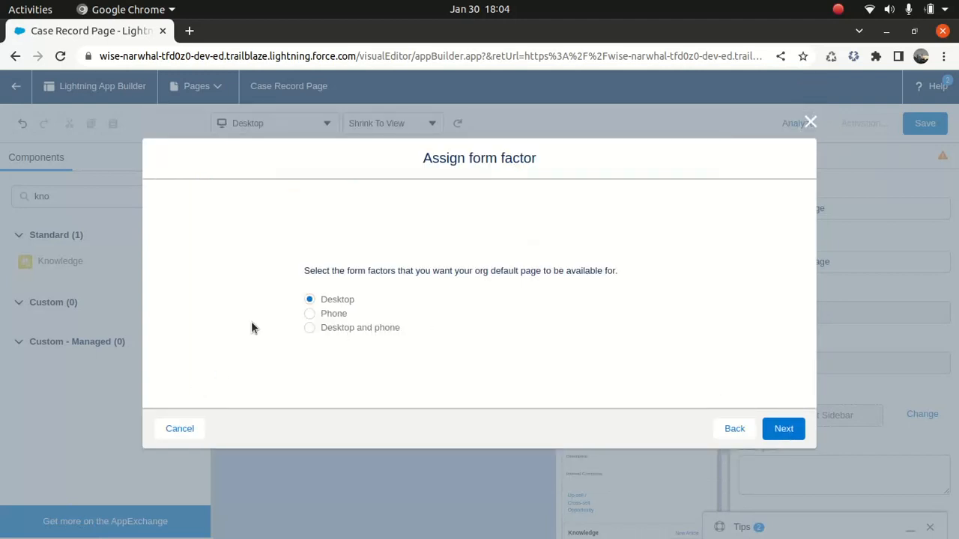
click(308, 327)
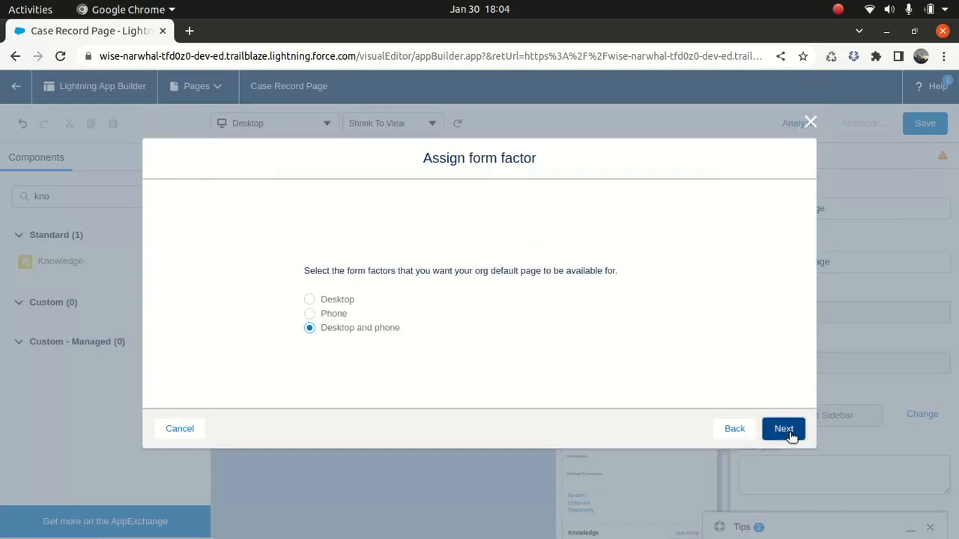
click(784, 429)
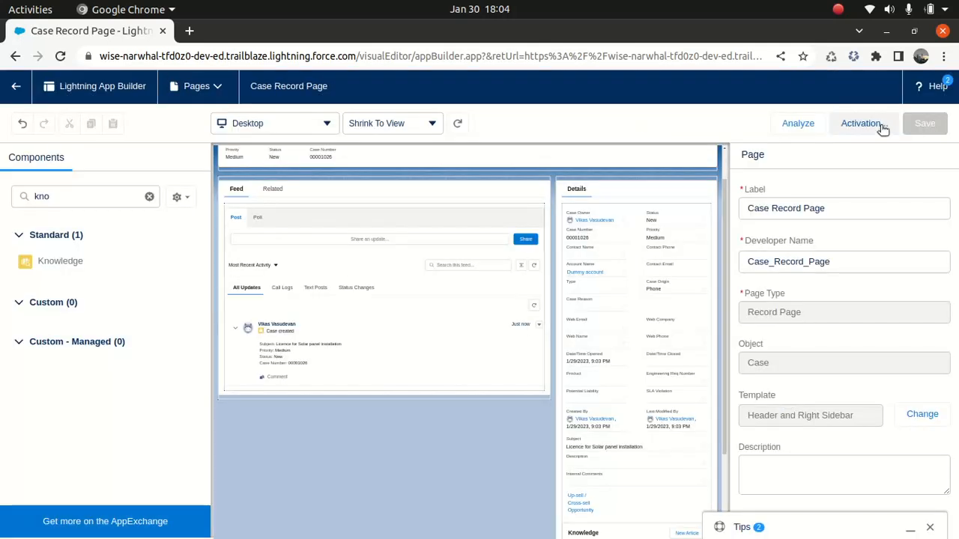
Step: Review the activation status, close it and return to the case record
click(860, 123)
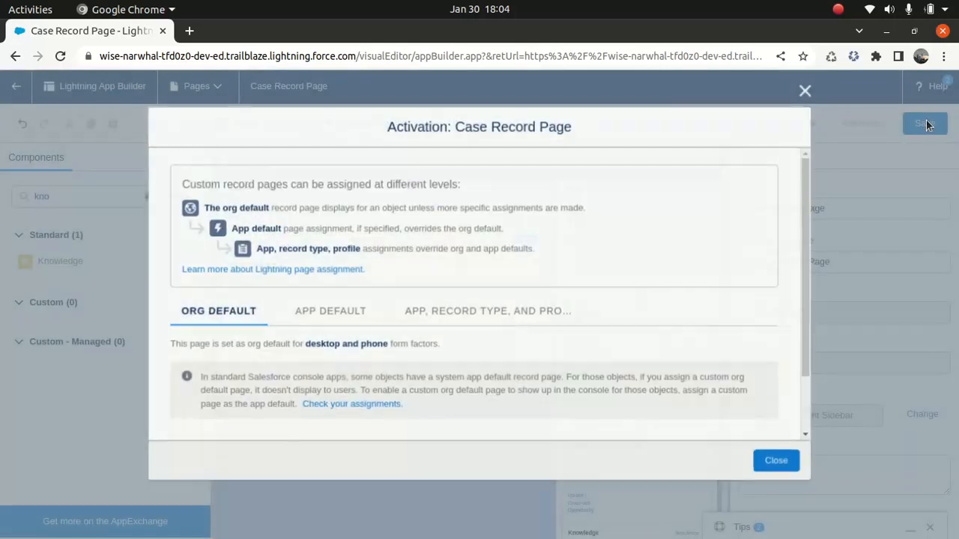
scroll(down, 3)
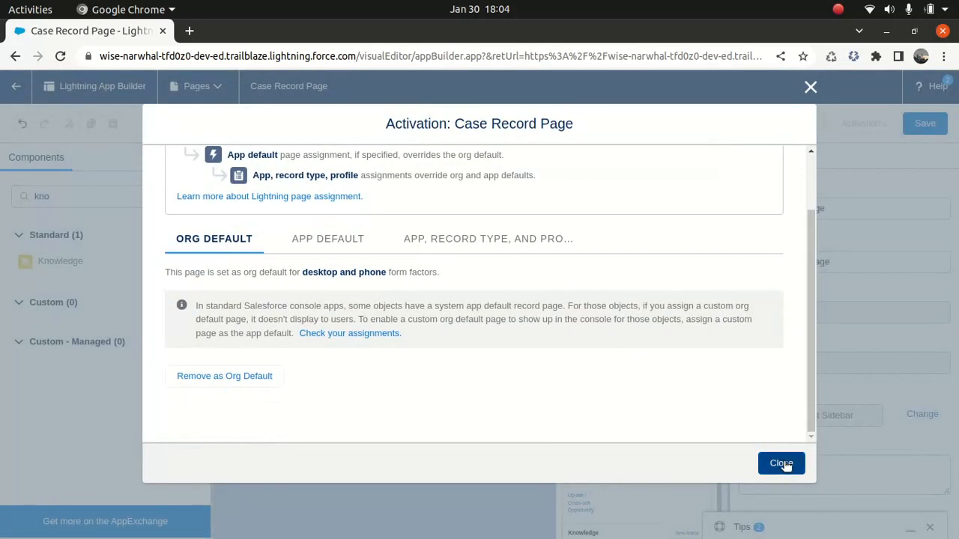
click(780, 463)
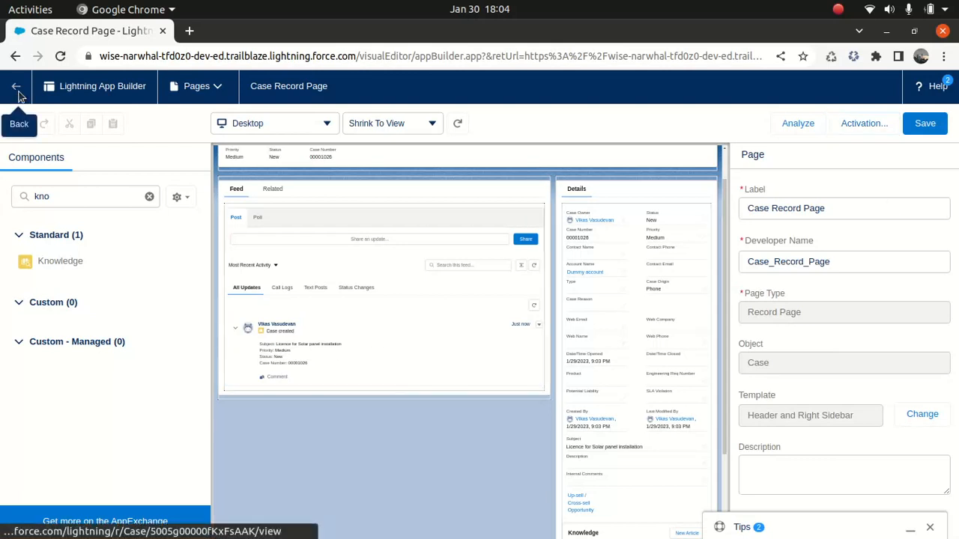
click(16, 85)
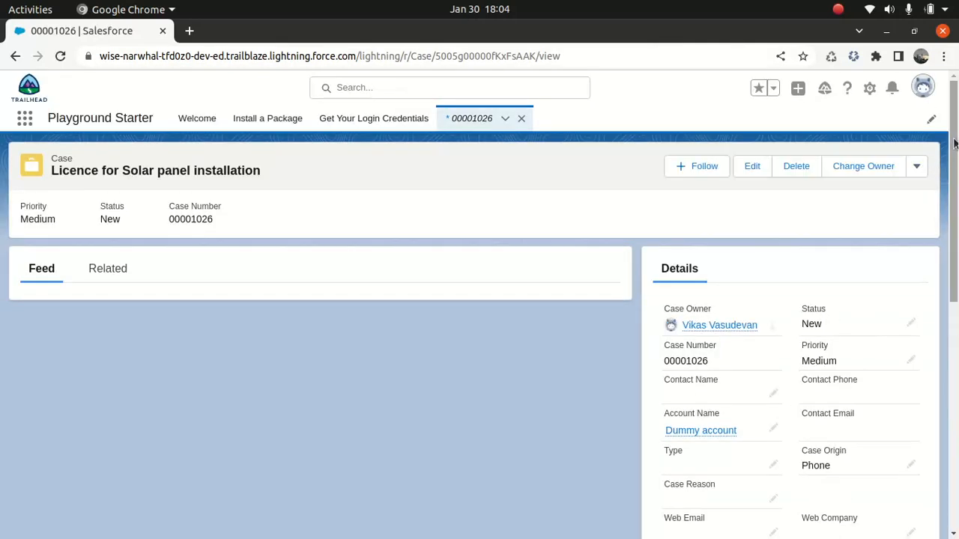
Step: Use the new Knowledge component's search, which suggests the Simple Faq article
scroll(down, 3)
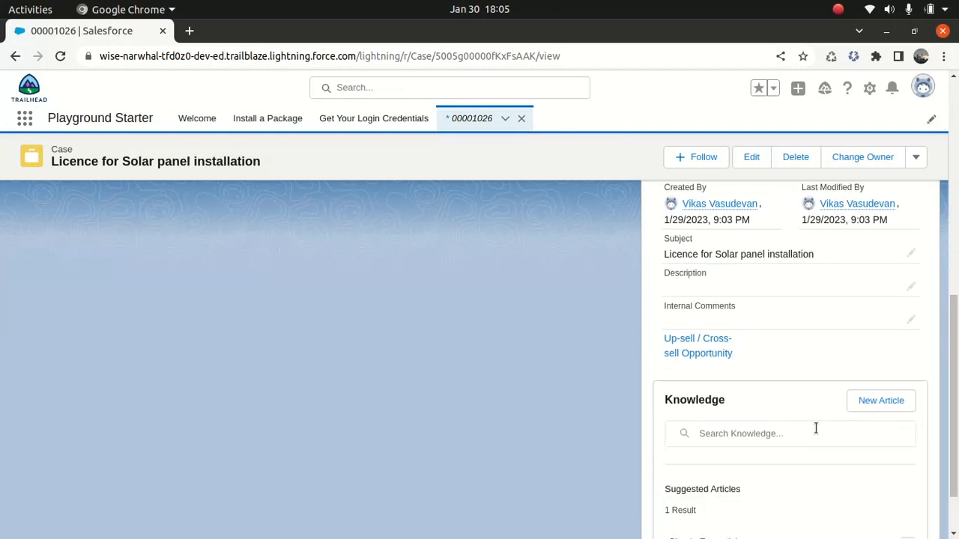
click(764, 433)
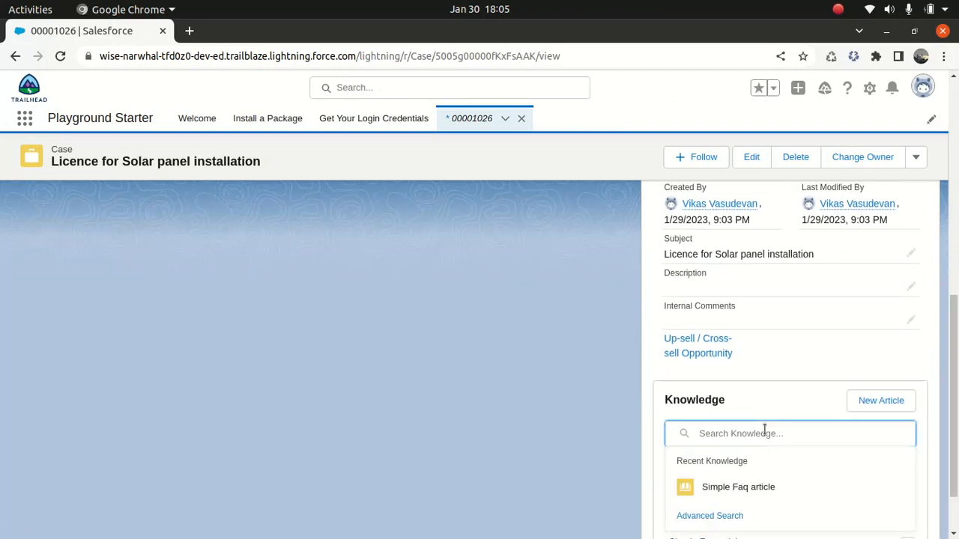
Step: Review the Simple Faq article record and its published solar panel licence question
click(737, 487)
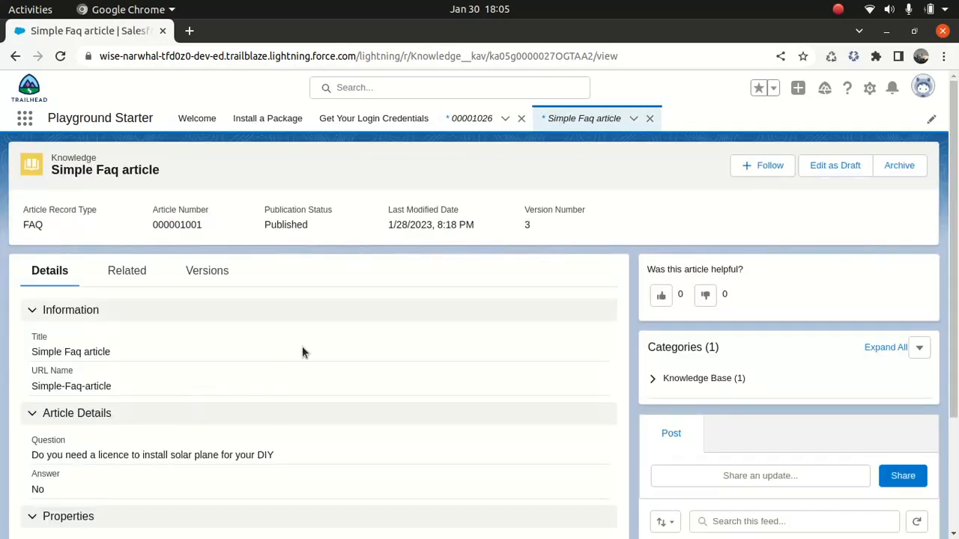
mouse_move(157, 324)
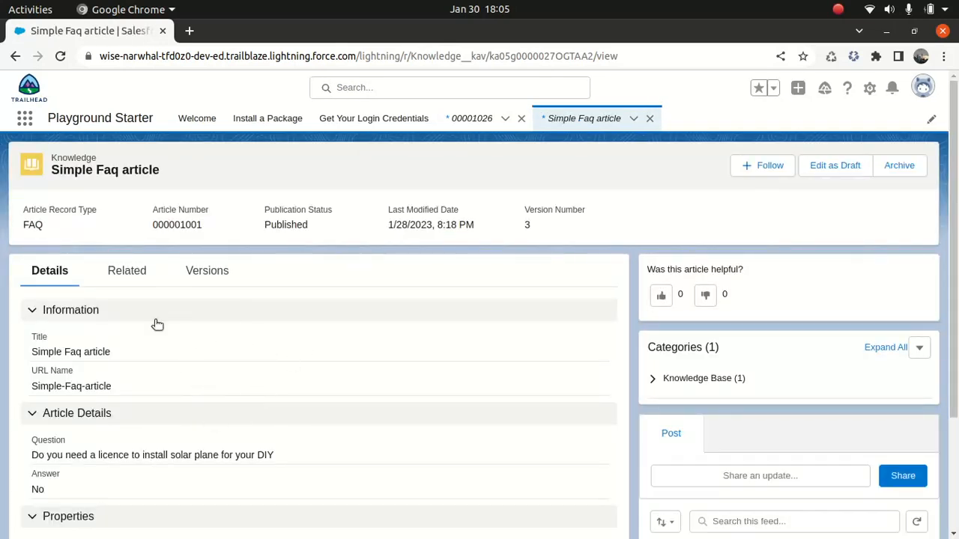
mouse_move(234, 375)
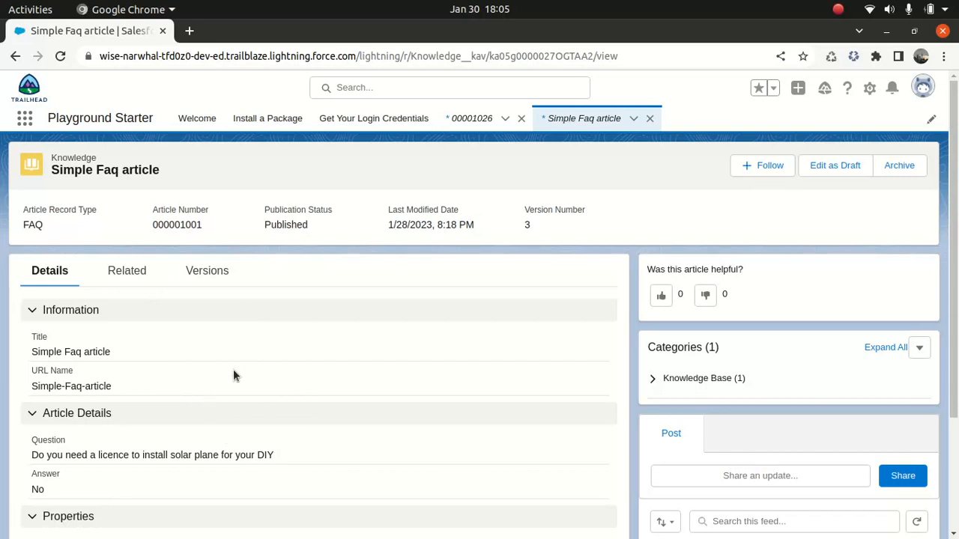
mouse_move(397, 280)
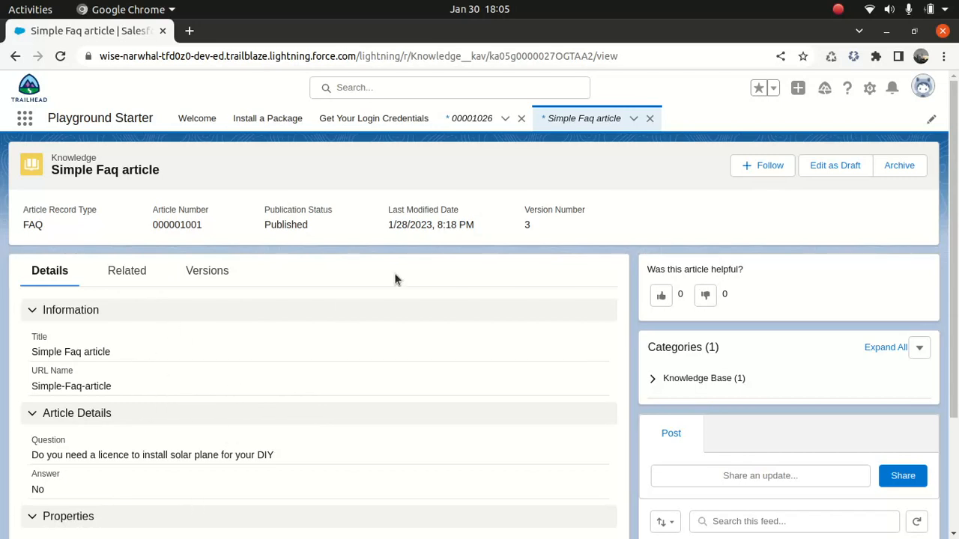
scroll(down, 3)
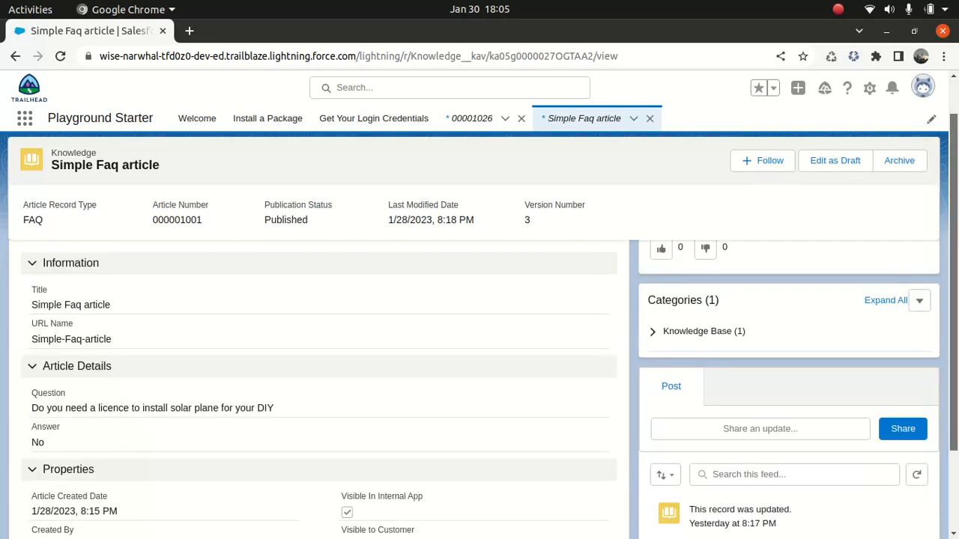
scroll(down, 3)
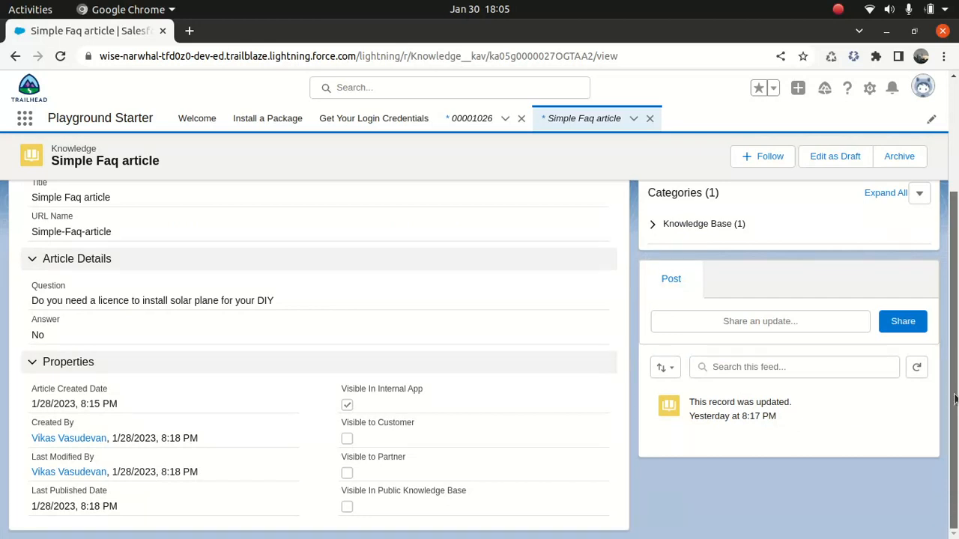
scroll(up, 3)
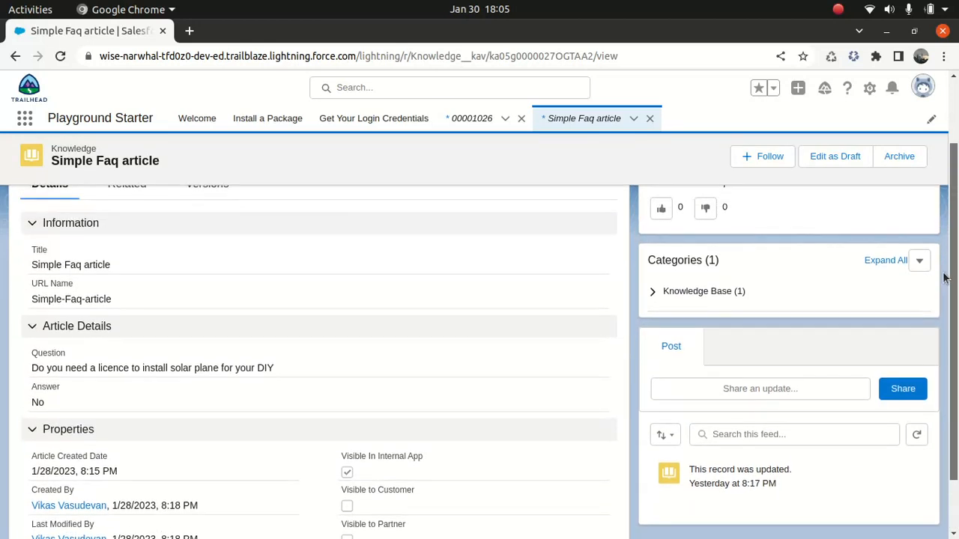
scroll(up, 3)
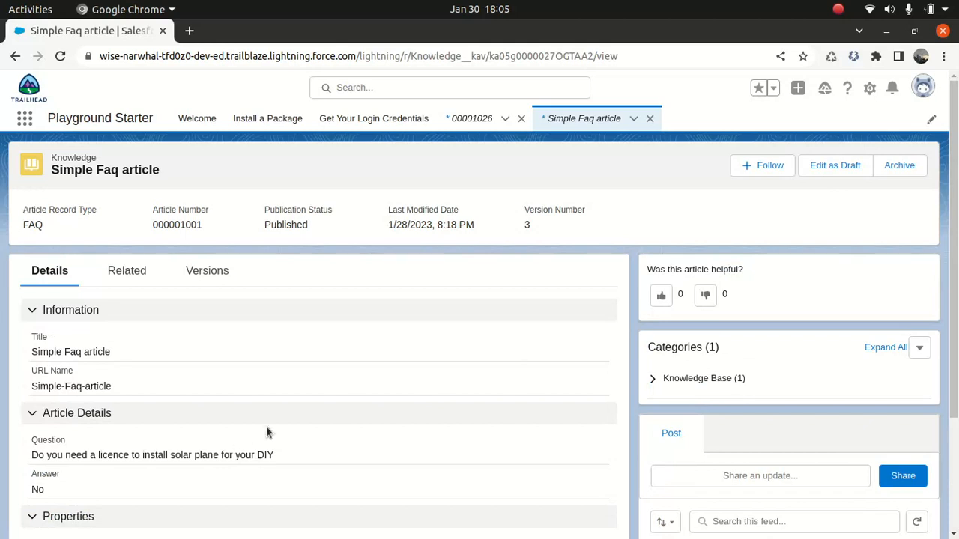
scroll(down, 3)
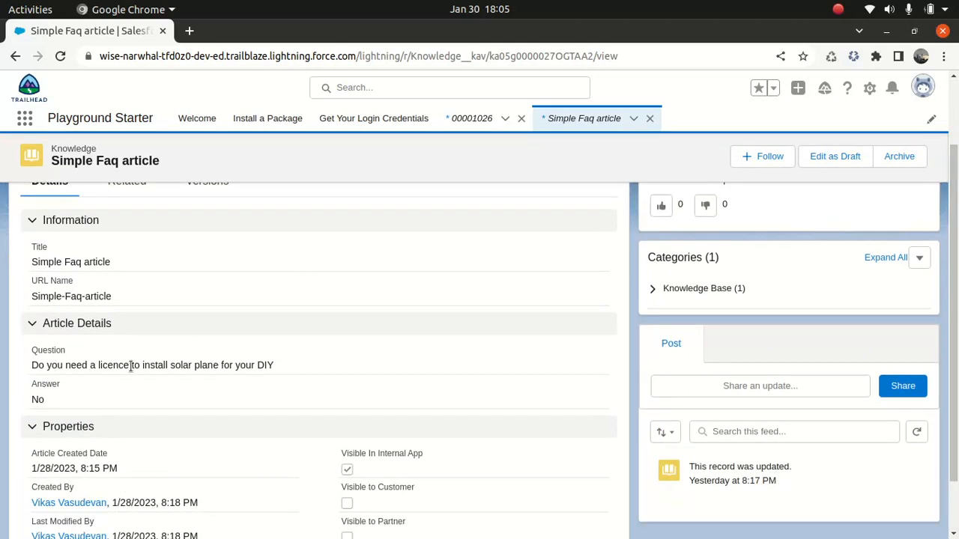
mouse_move(463, 183)
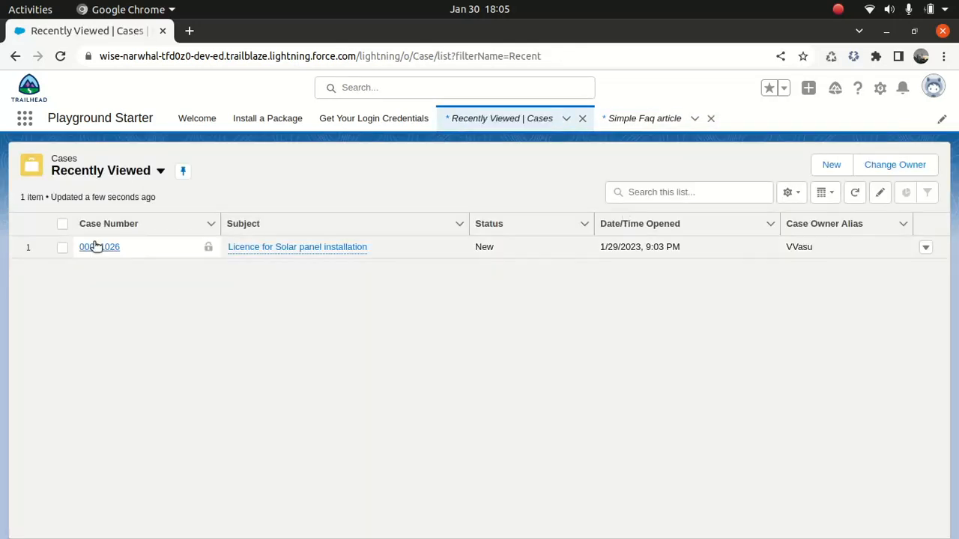
Step: Attach the suggested Simple Faq article to case 00001026 from the Knowledge component
click(99, 245)
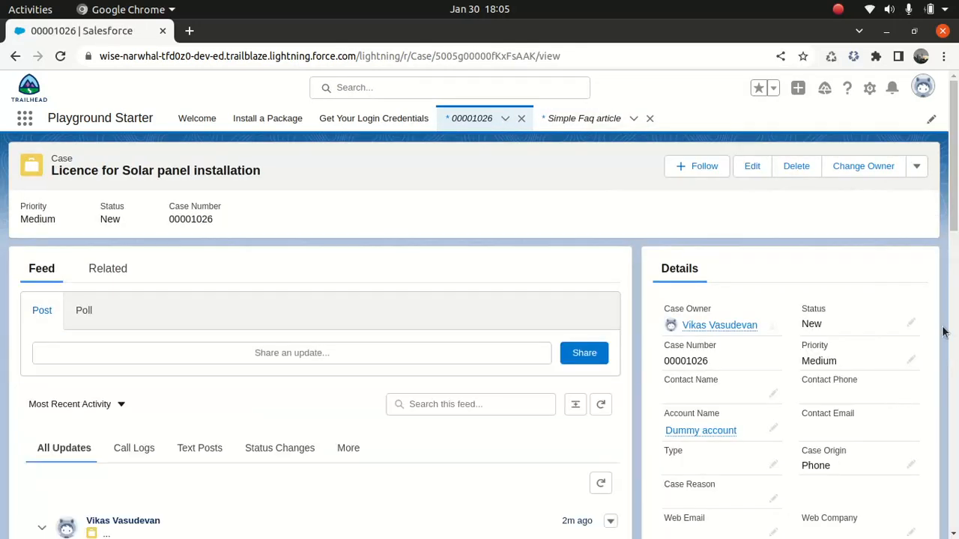
scroll(down, 3)
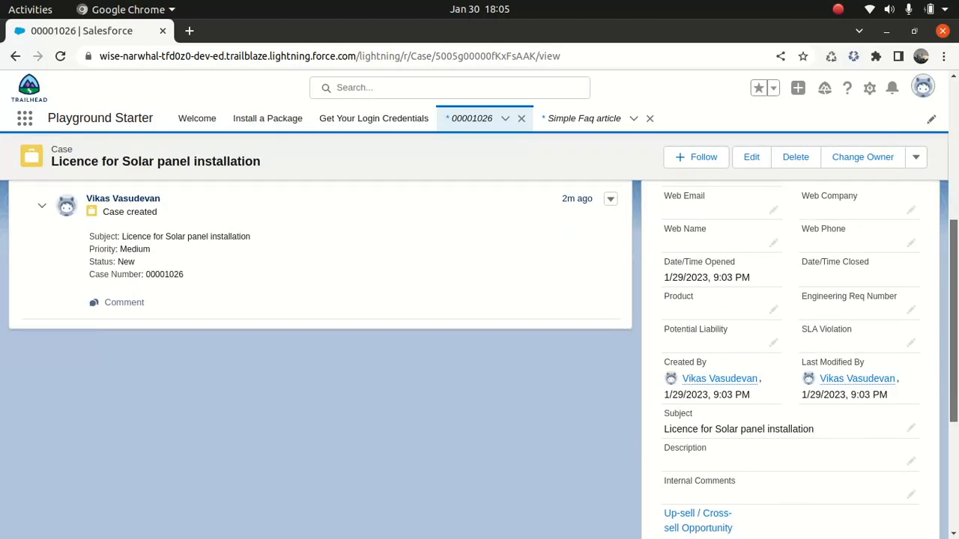
scroll(down, 3)
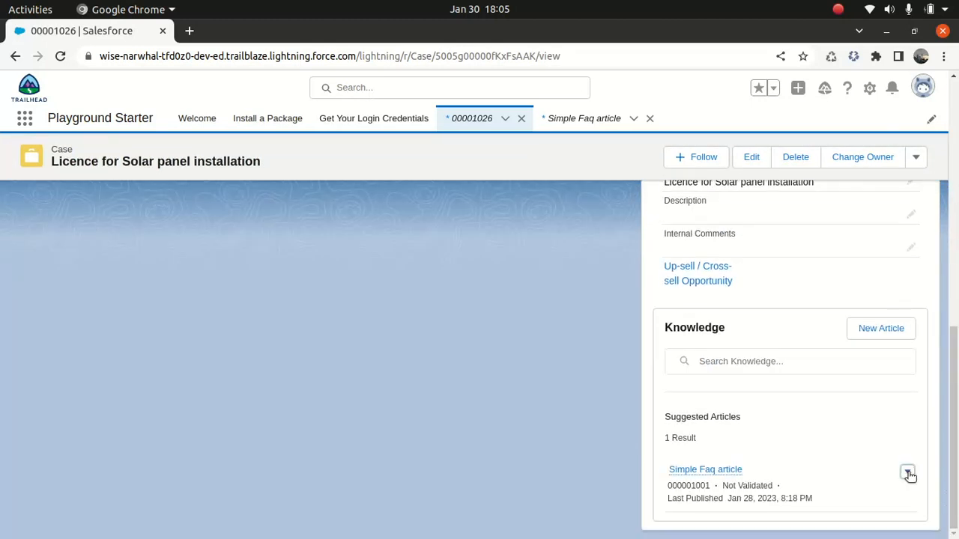
click(908, 474)
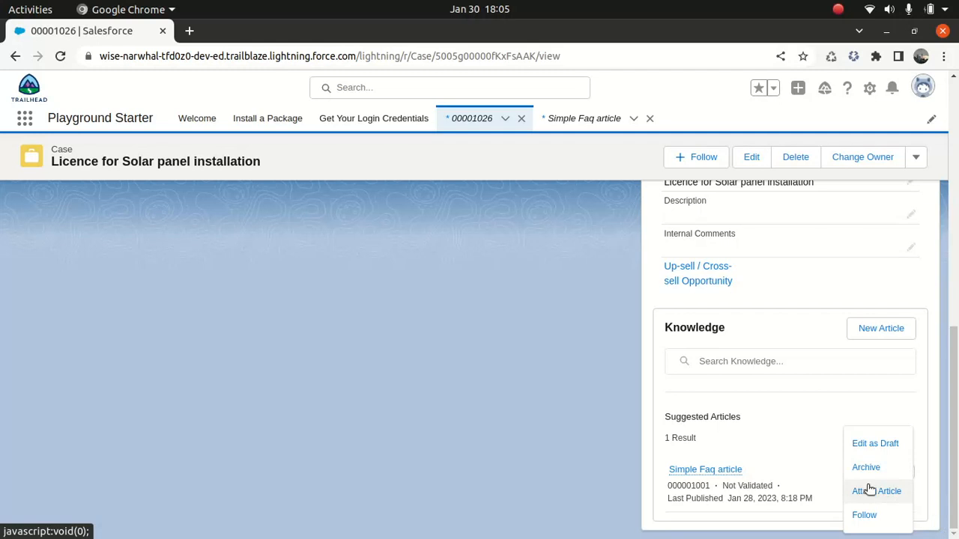
mouse_move(862, 492)
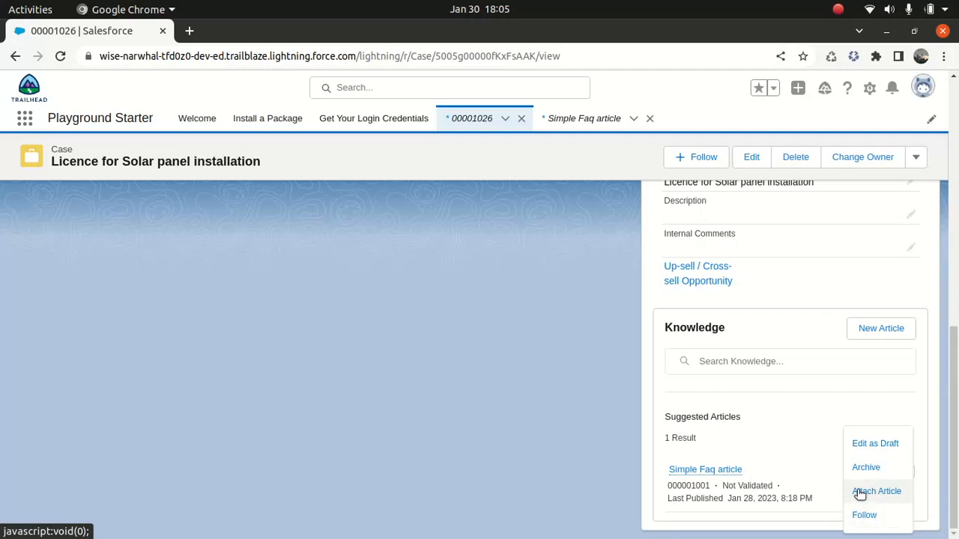
click(875, 491)
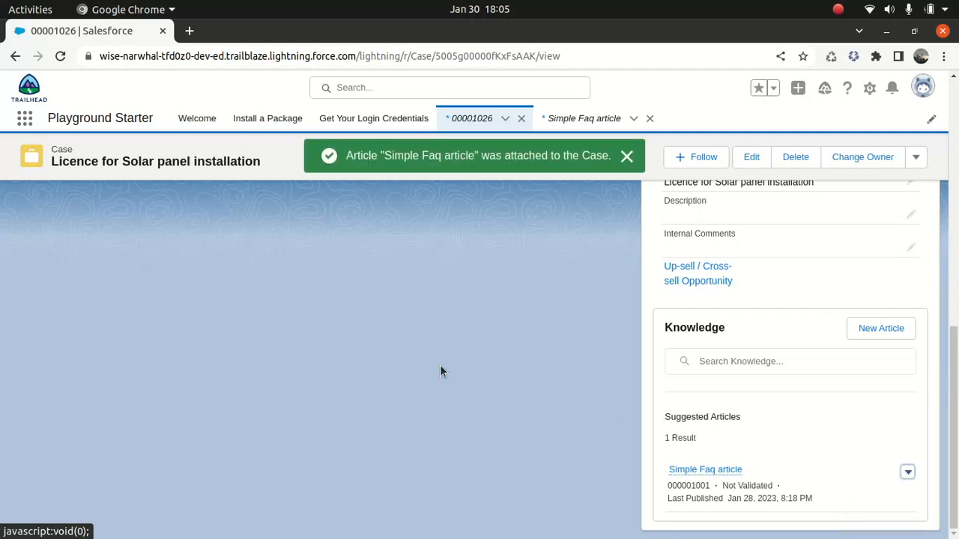
click(626, 155)
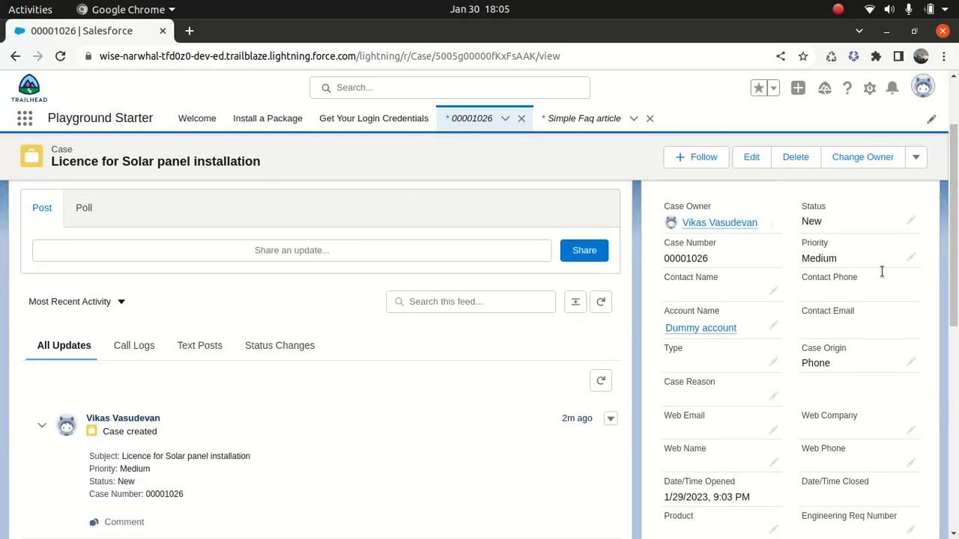
Step: Show the Related tab and preview the Simple Faq article listed under Articles
click(108, 268)
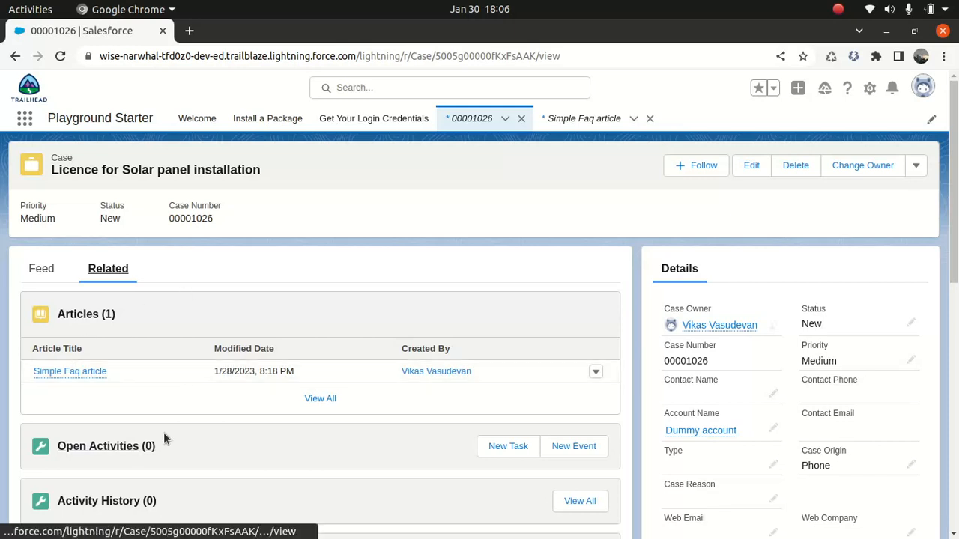
mouse_move(69, 372)
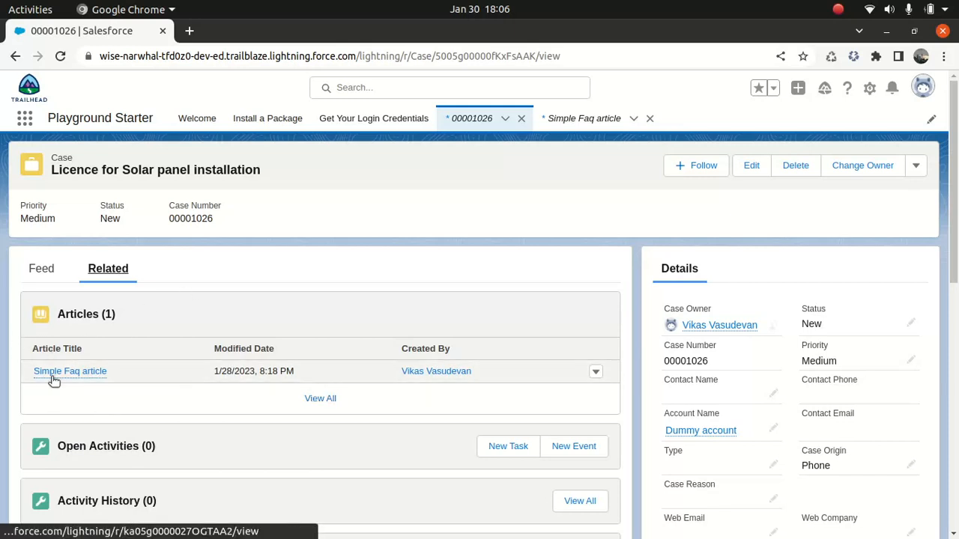
click(69, 371)
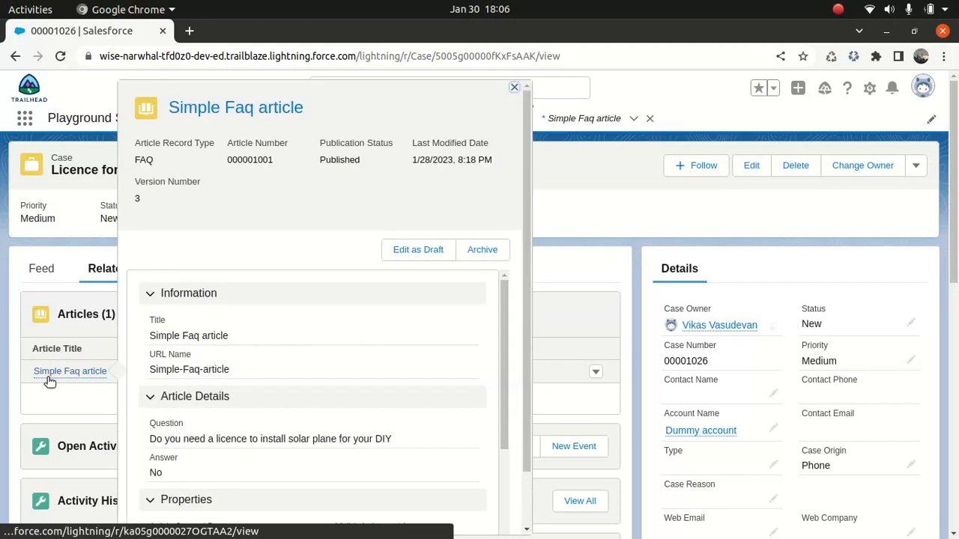
click(516, 87)
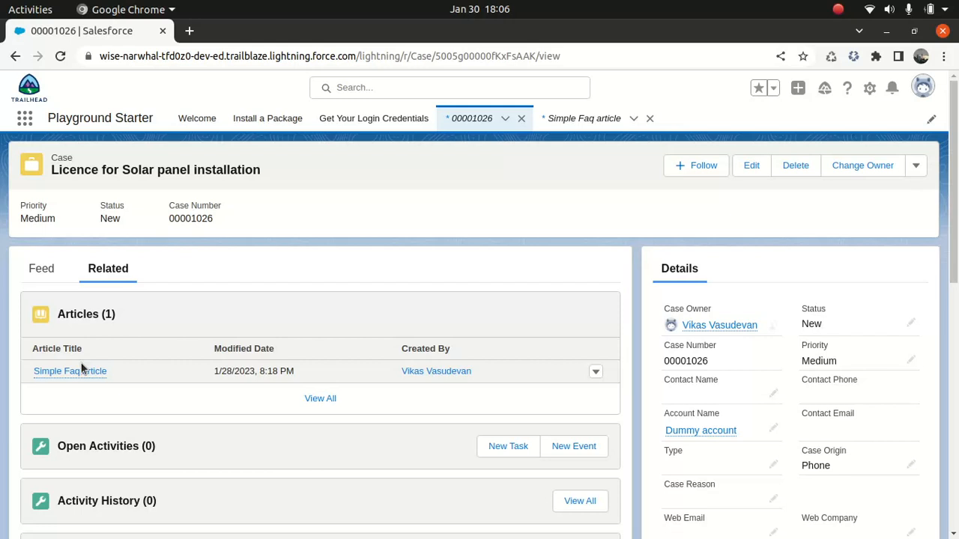
click(69, 371)
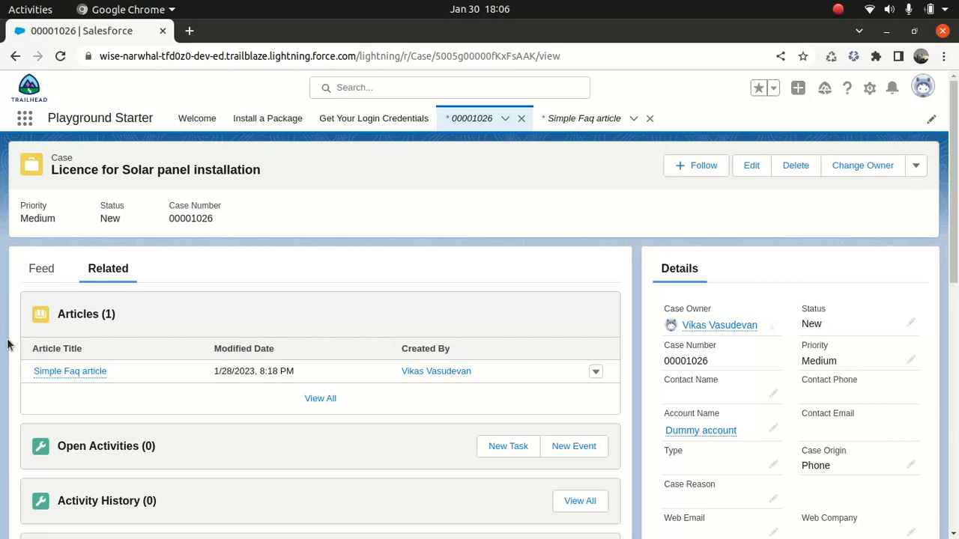
mouse_move(48, 294)
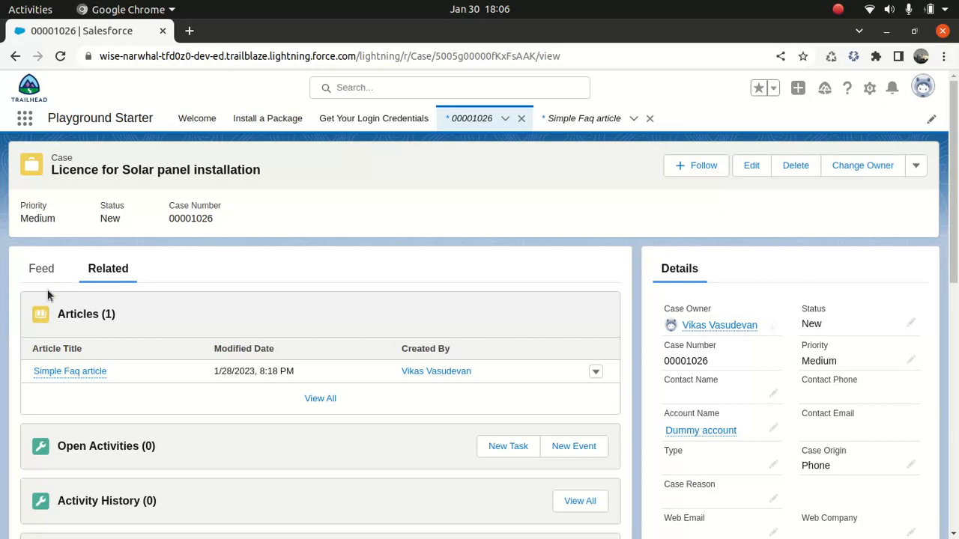
mouse_move(117, 303)
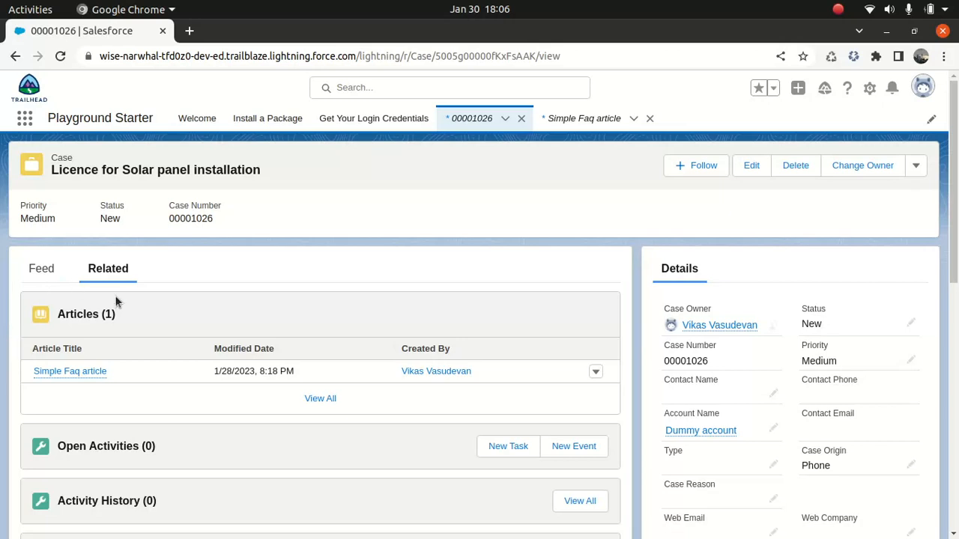
click(69, 372)
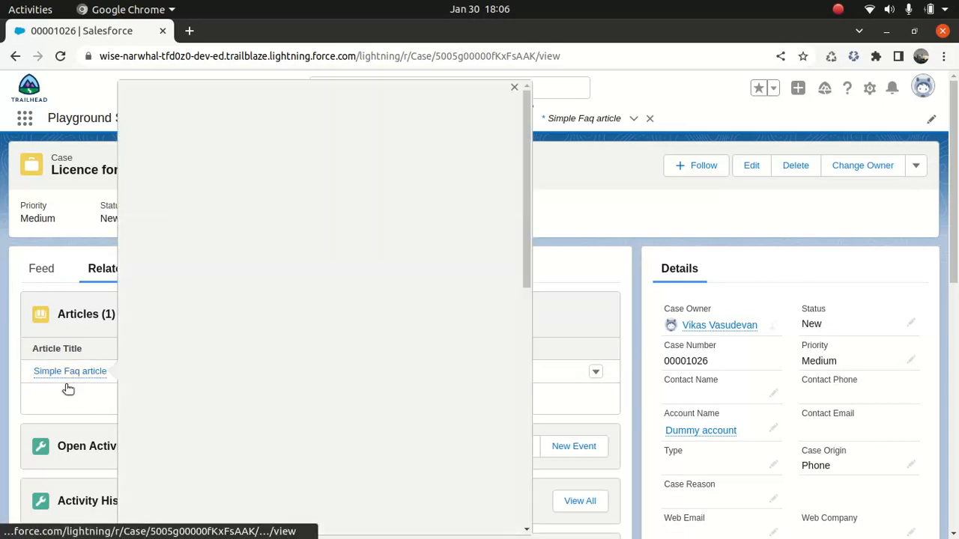
click(69, 372)
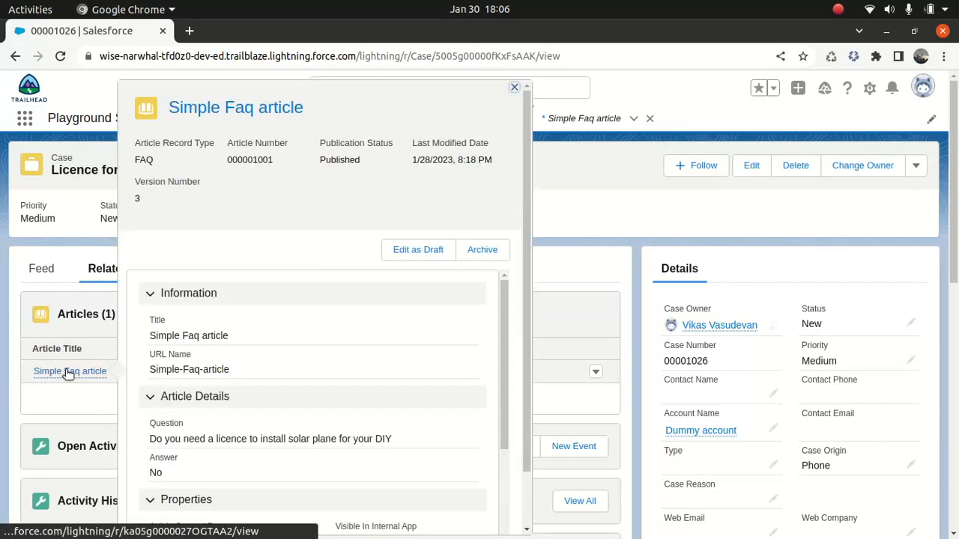